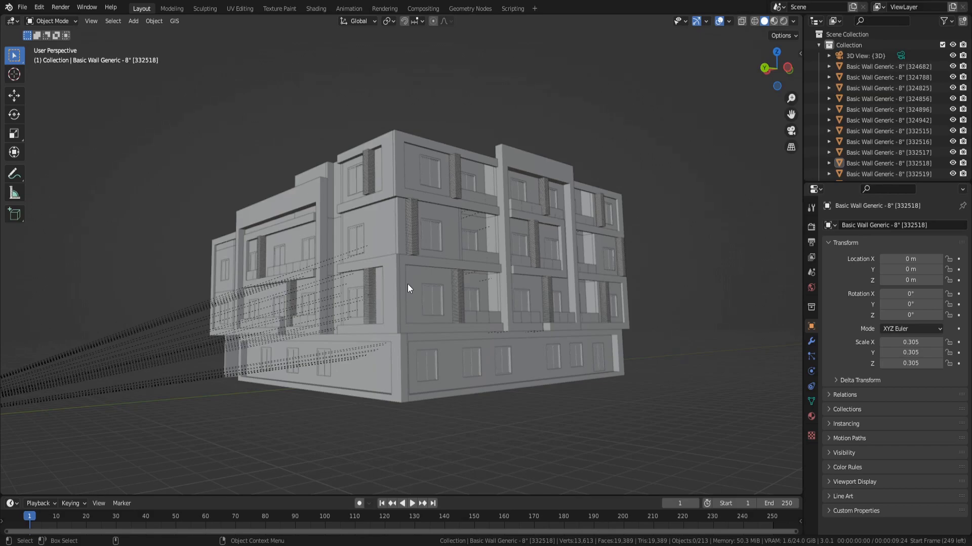
Select the second-floor outer wall pieces, nine objects in all
left_click(424, 298)
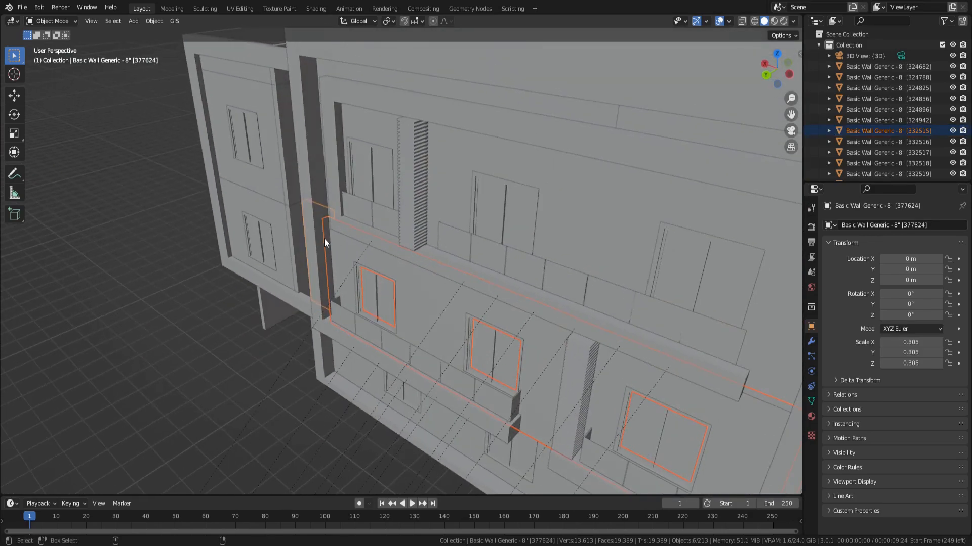
left_click(315, 265)
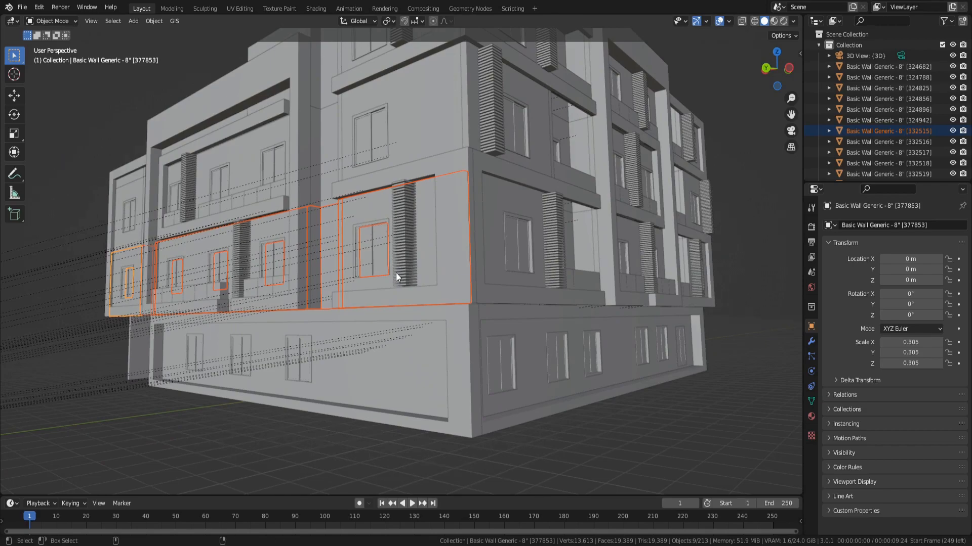
Turn on X-ray and isolate the selected wall pieces in Local View
left_click(14, 95)
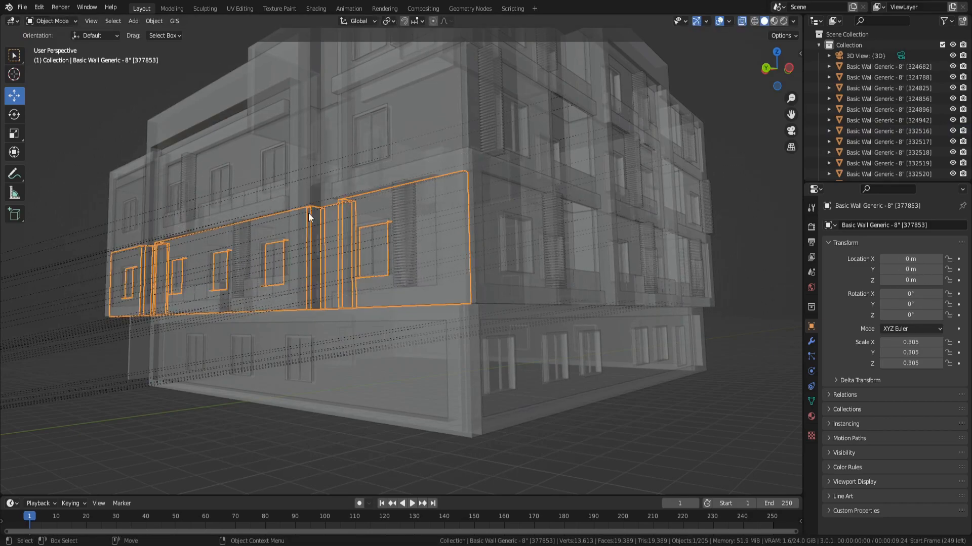
key("numpad_slash")
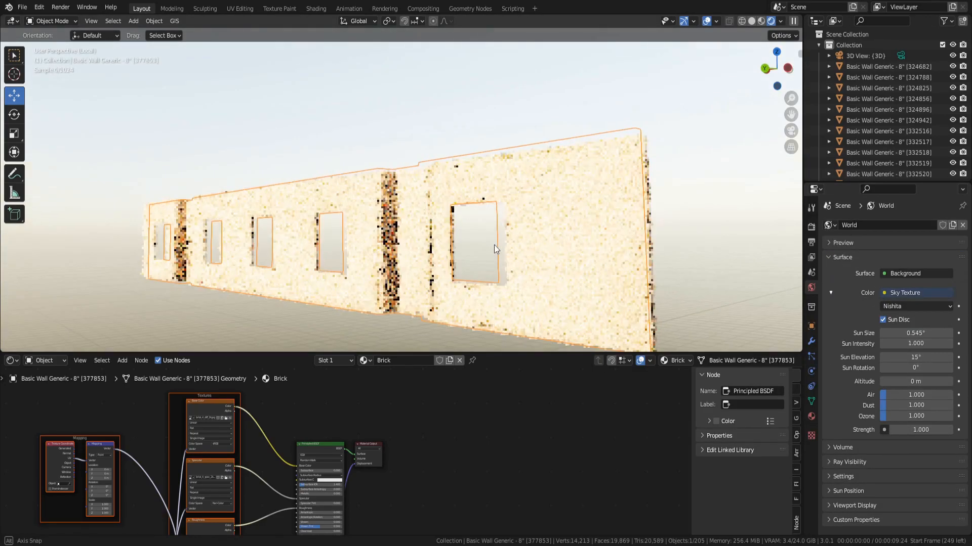
Switch the viewport to rendered shading so Cycles shows the brick displacement
left_click(782, 20)
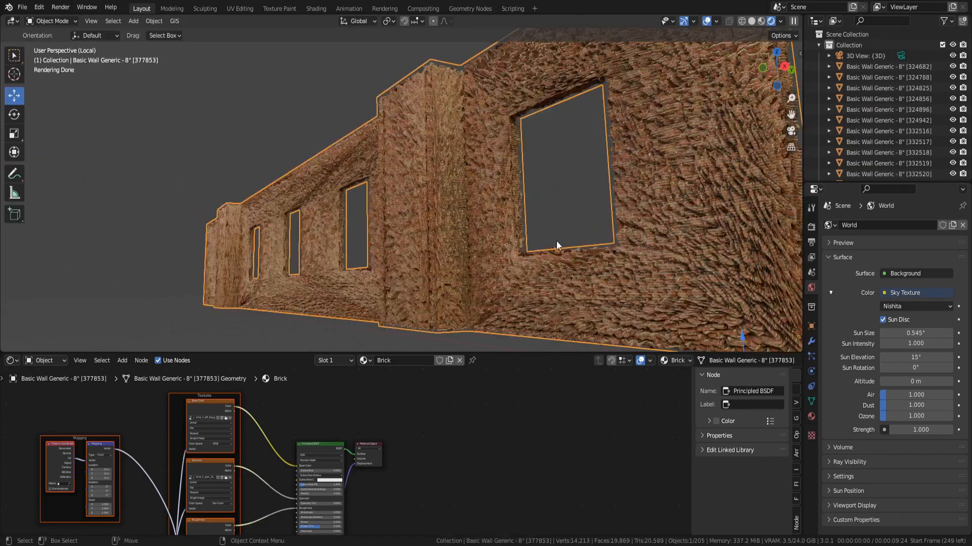
mouse_move(365, 236)
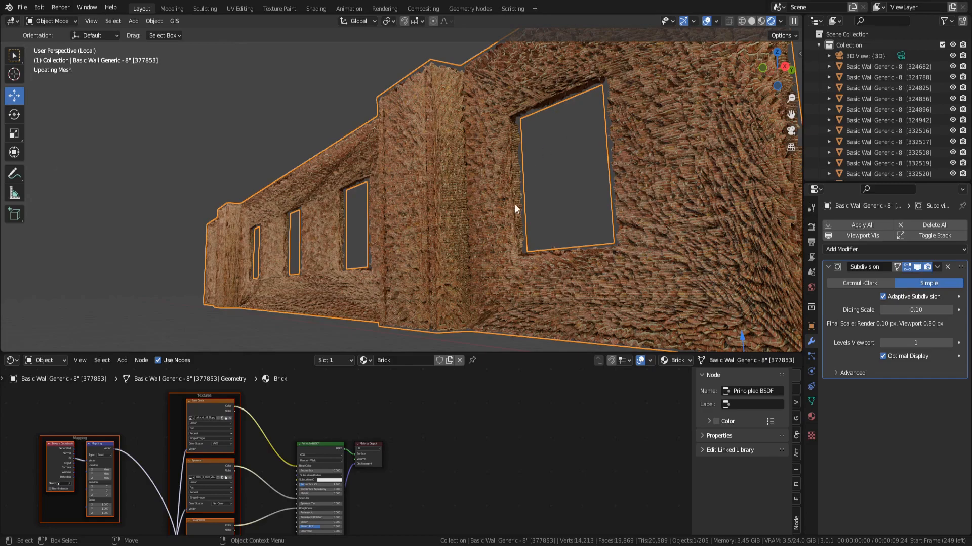
mouse_move(469, 262)
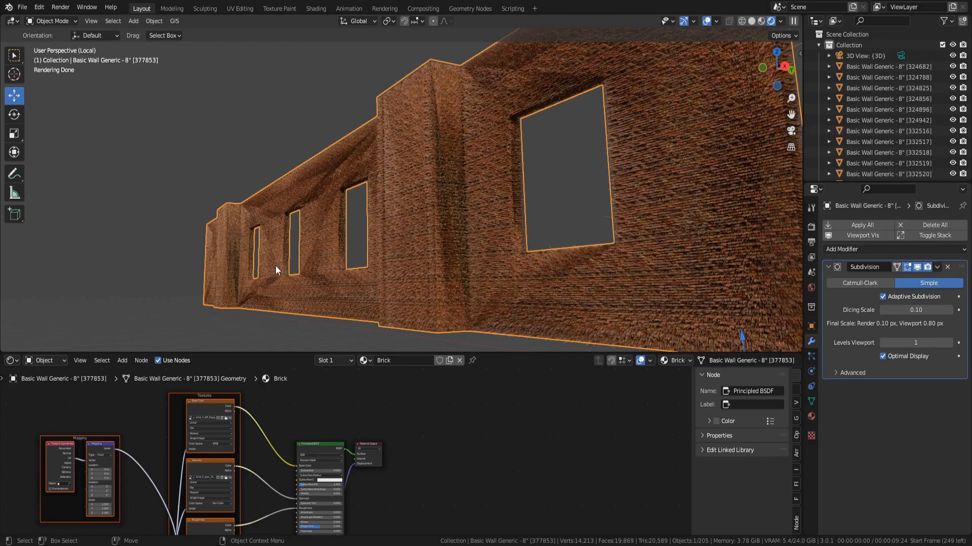
mouse_move(592, 82)
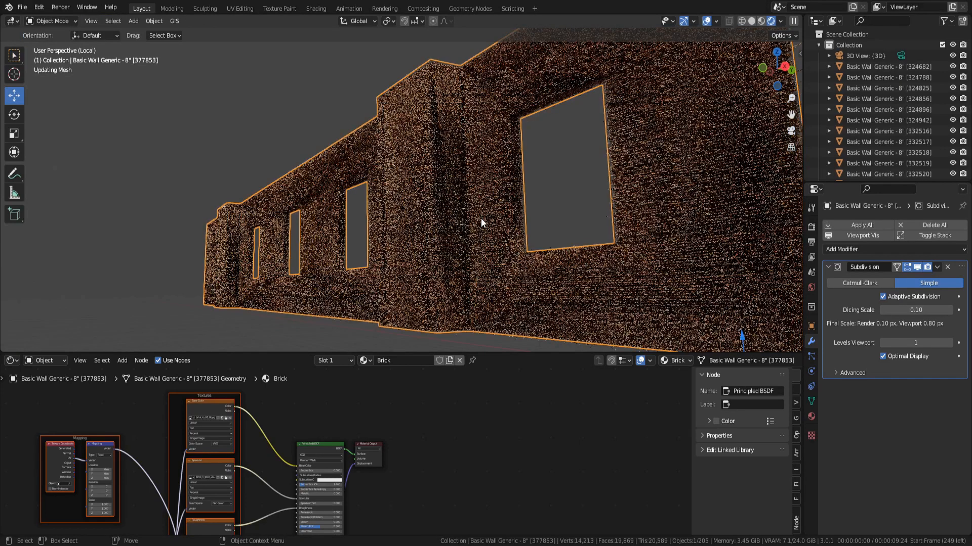
mouse_move(502, 199)
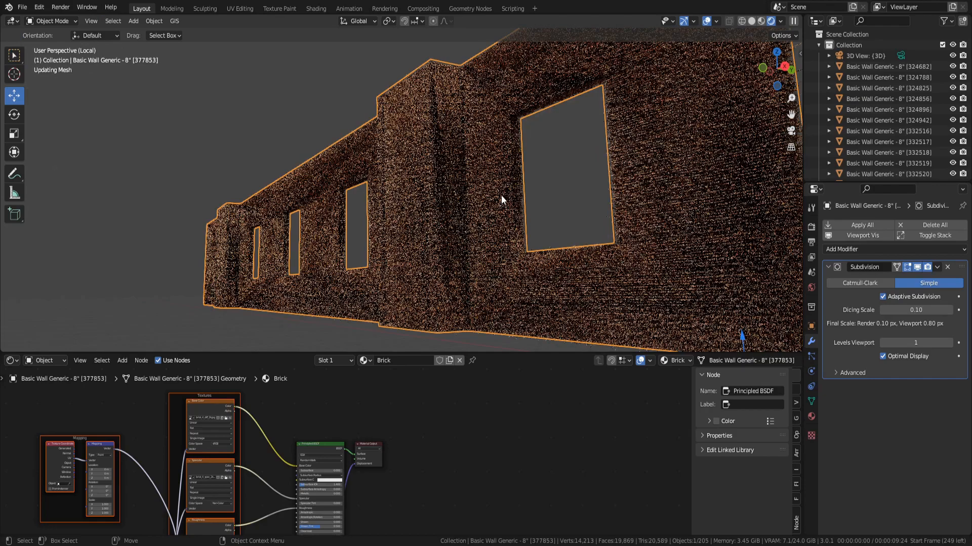
mouse_move(453, 143)
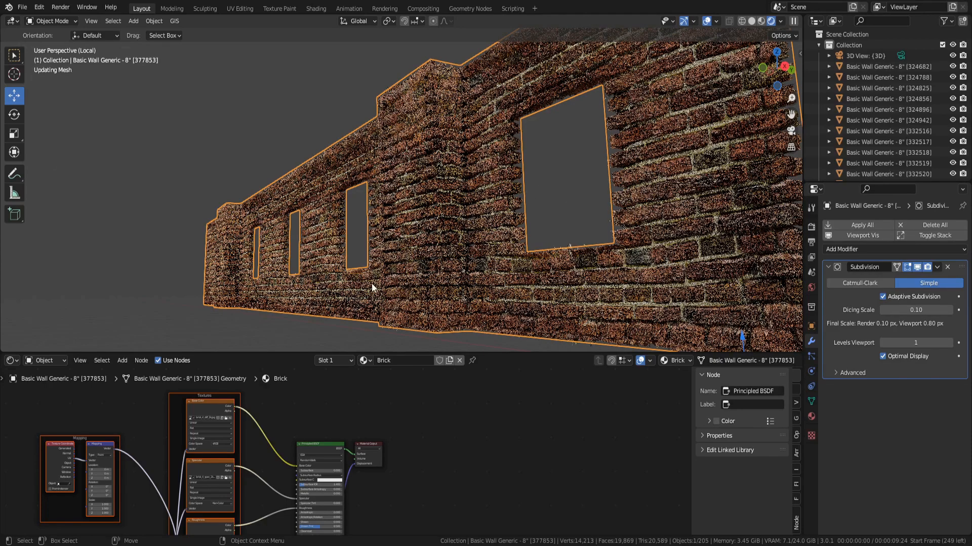
mouse_move(344, 216)
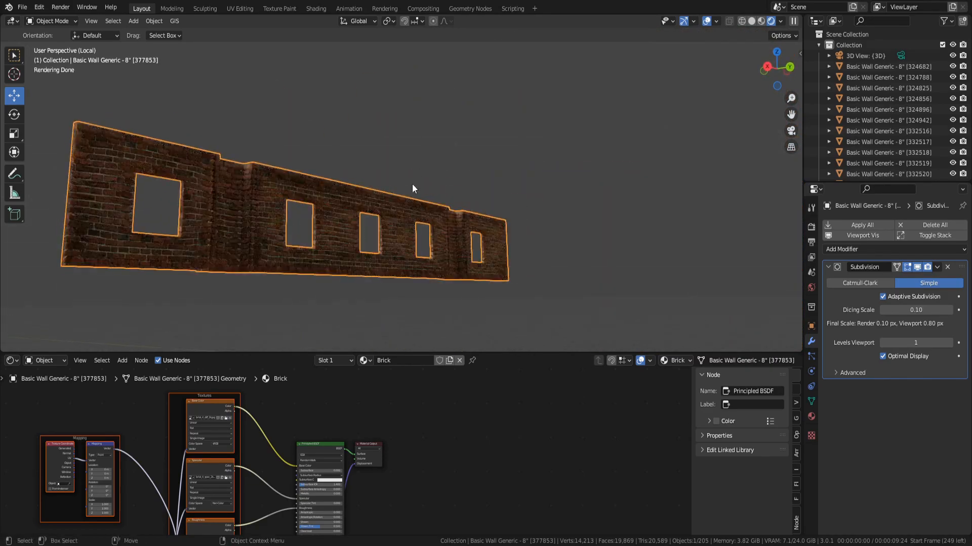
mouse_move(517, 225)
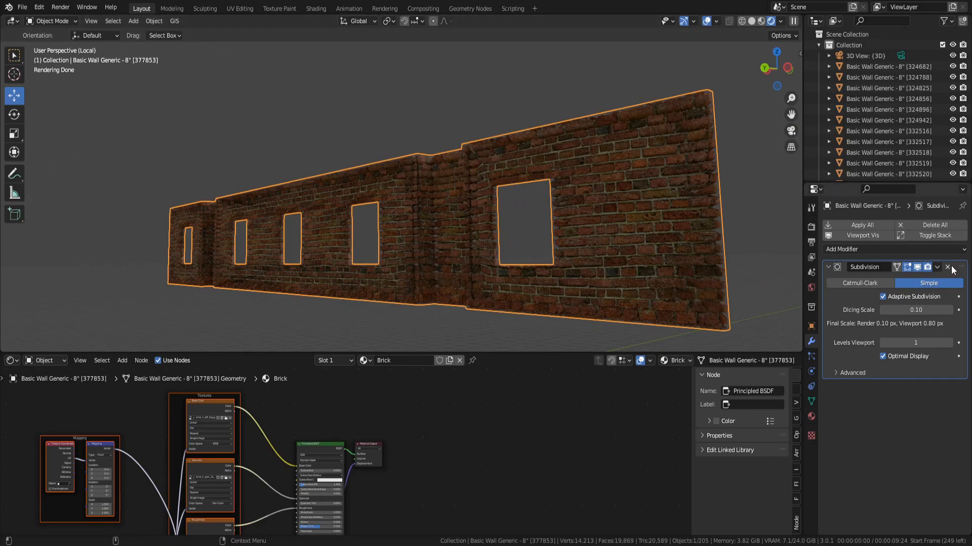
Remove the wall's Subdivision modifier and add a Sharp-mode Remesh at octree depth 7
left_click(948, 267)
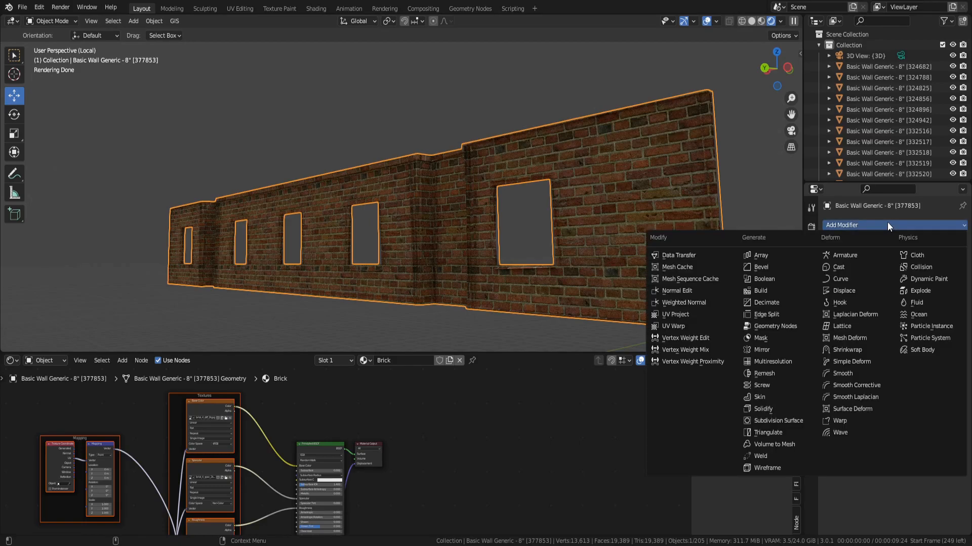
left_click(763, 374)
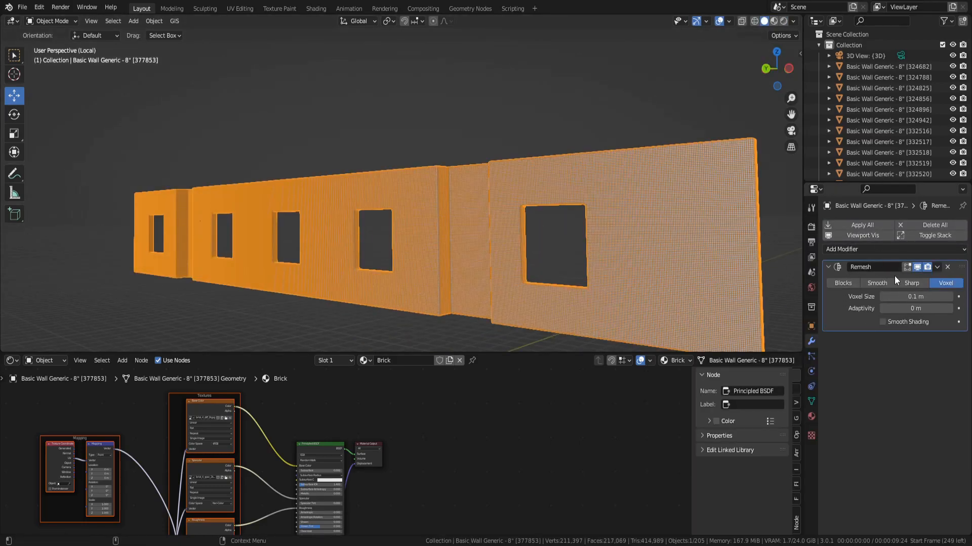
mouse_move(358, 194)
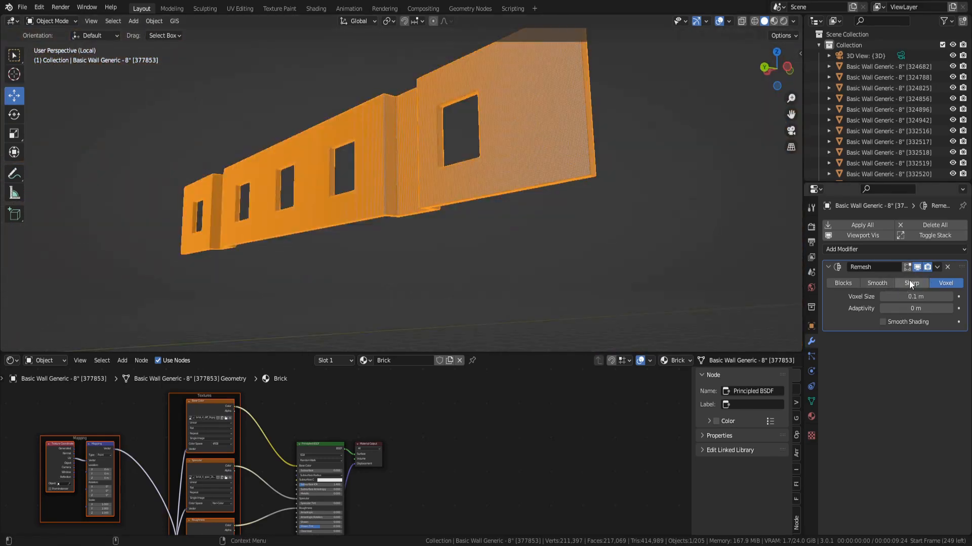
left_click(911, 283)
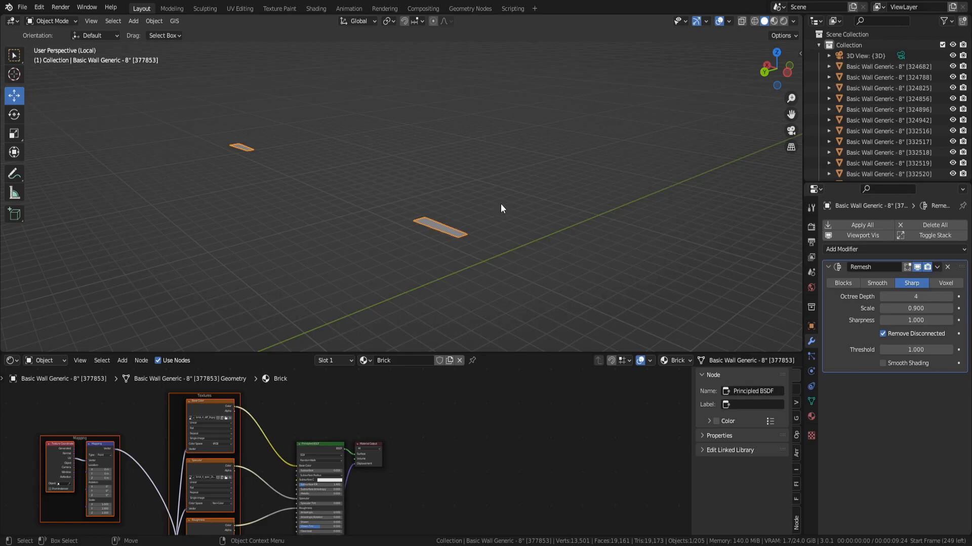
left_click(954, 296)
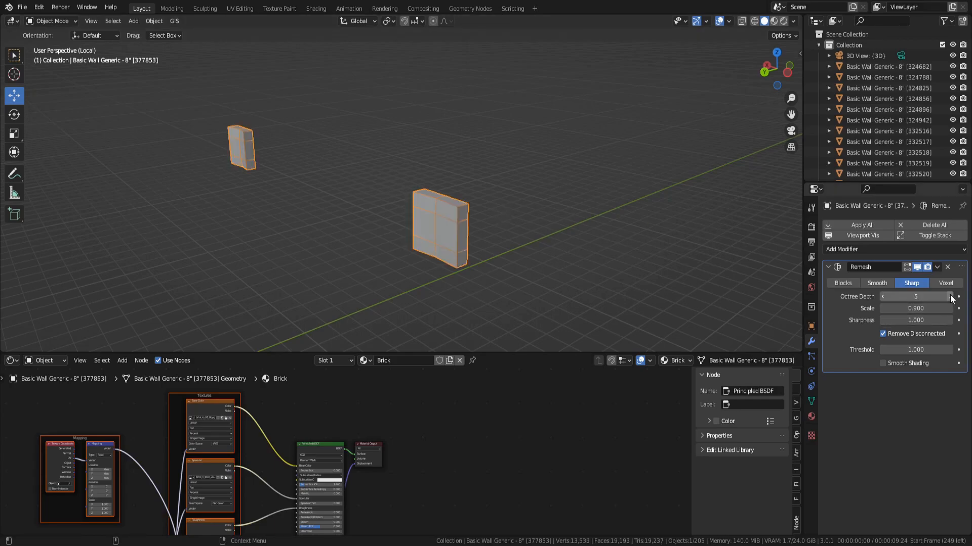
left_click(957, 296)
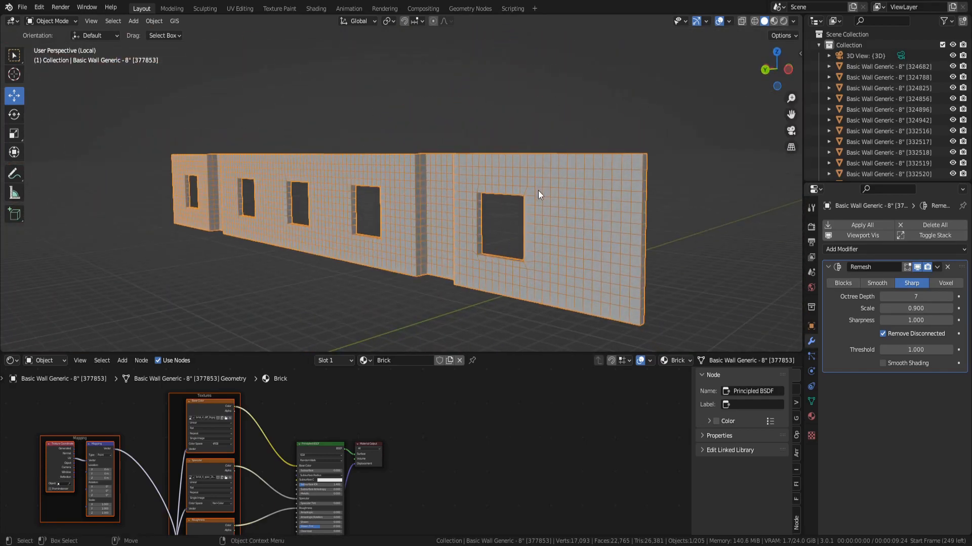
mouse_move(738, 216)
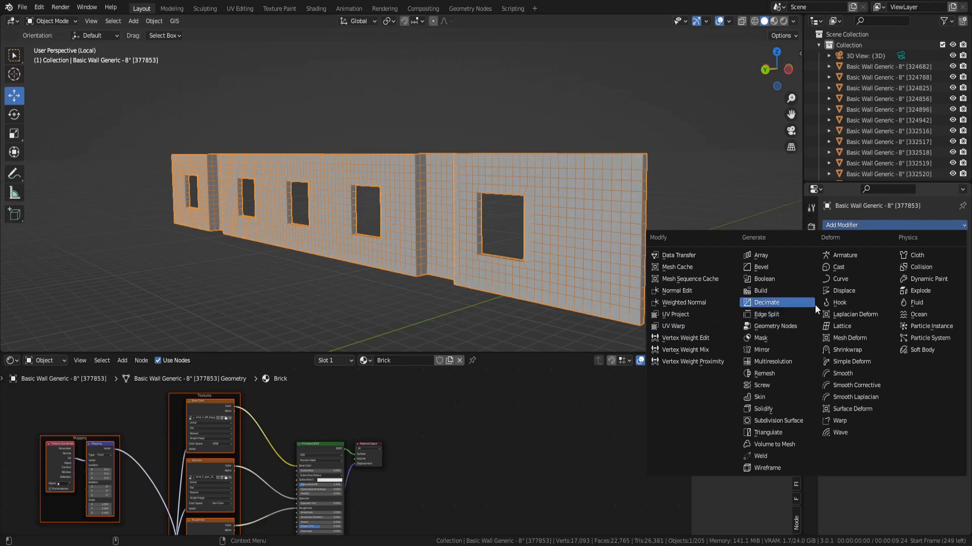
mouse_move(942, 230)
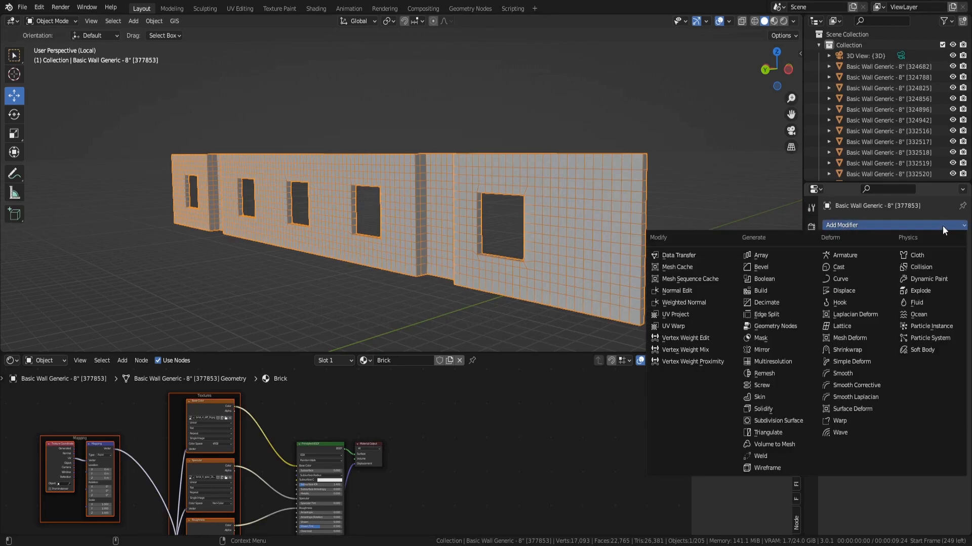
Disable the Subdivision modifier's viewport display so the brick displacement no longer shows
left_click(774, 420)
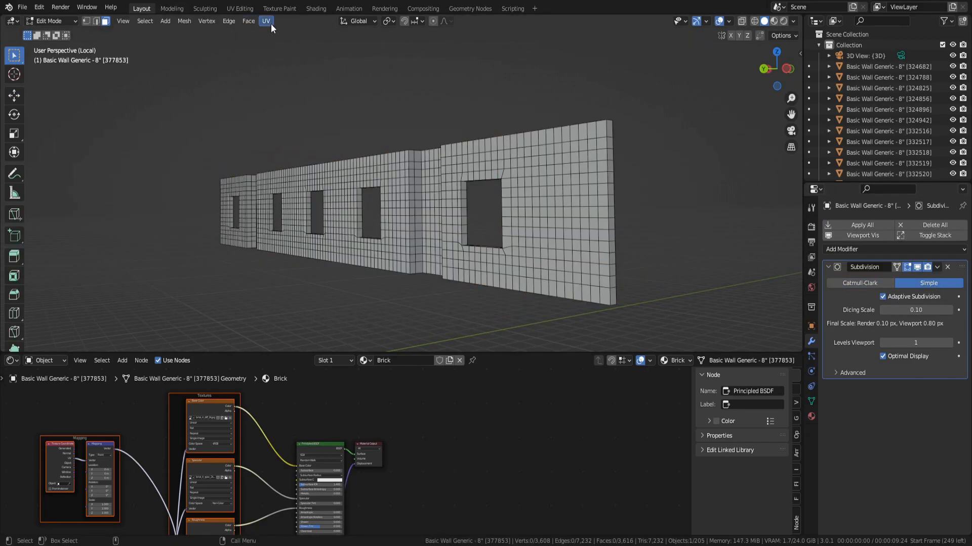
left_click(265, 20)
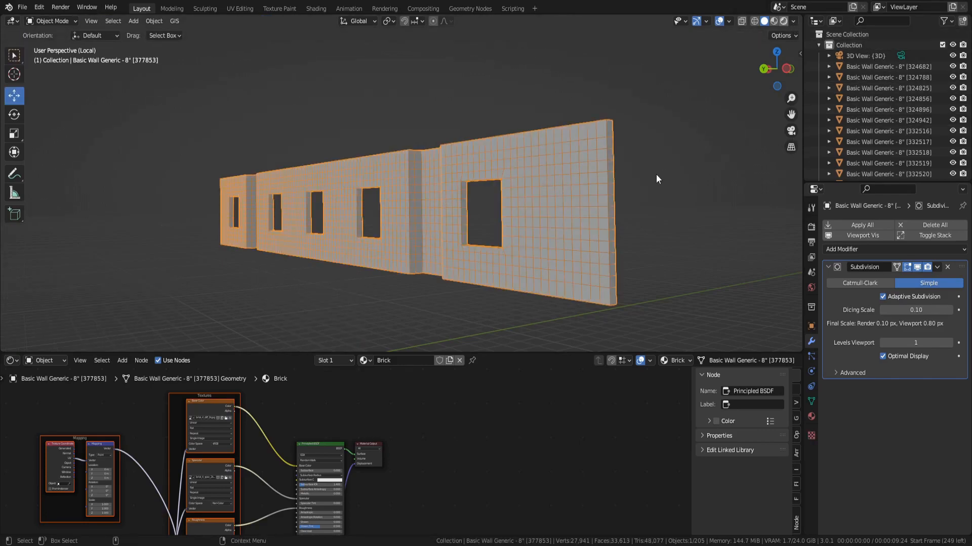
left_click(772, 21)
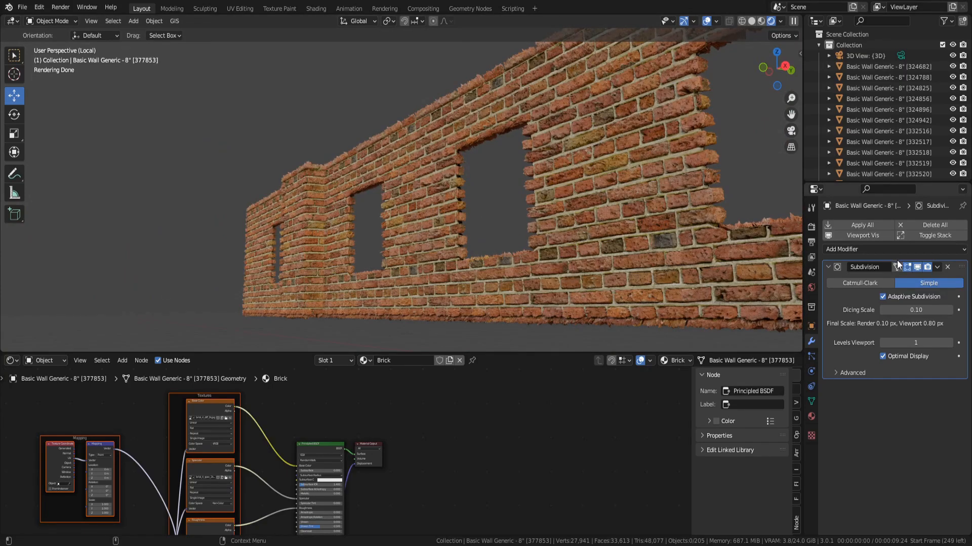
left_click(918, 266)
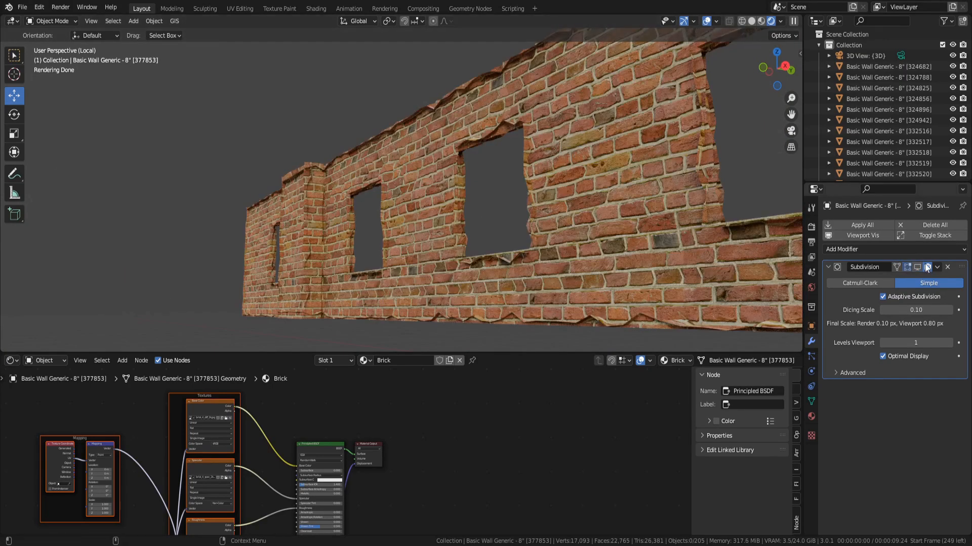
left_click(917, 267)
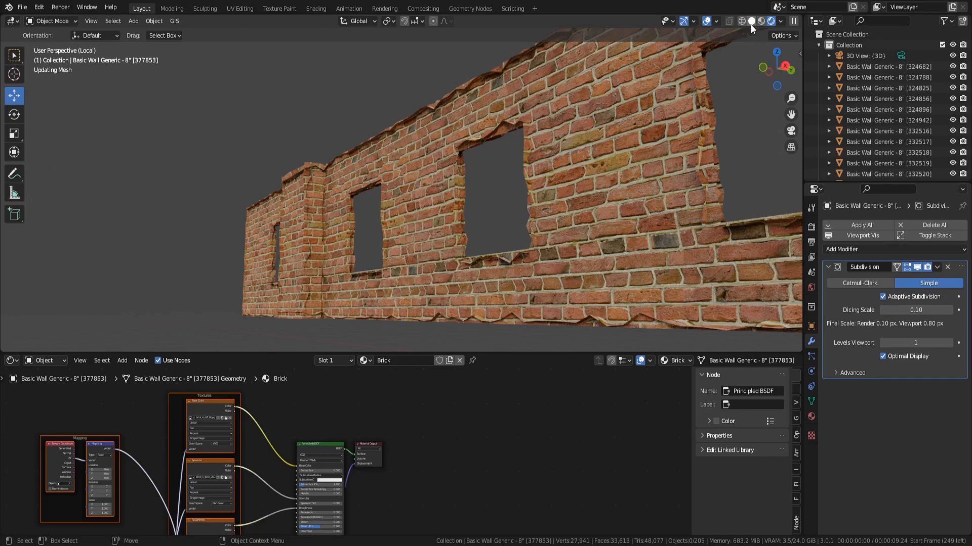
Show the walls in Solid shading and add a Sharp-mode Remesh modifier
left_click(750, 21)
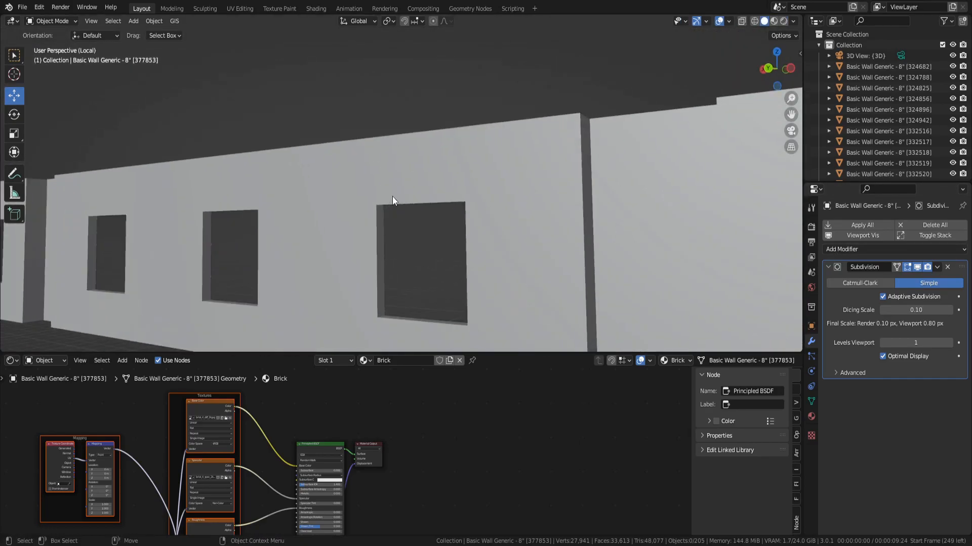
left_click(842, 249)
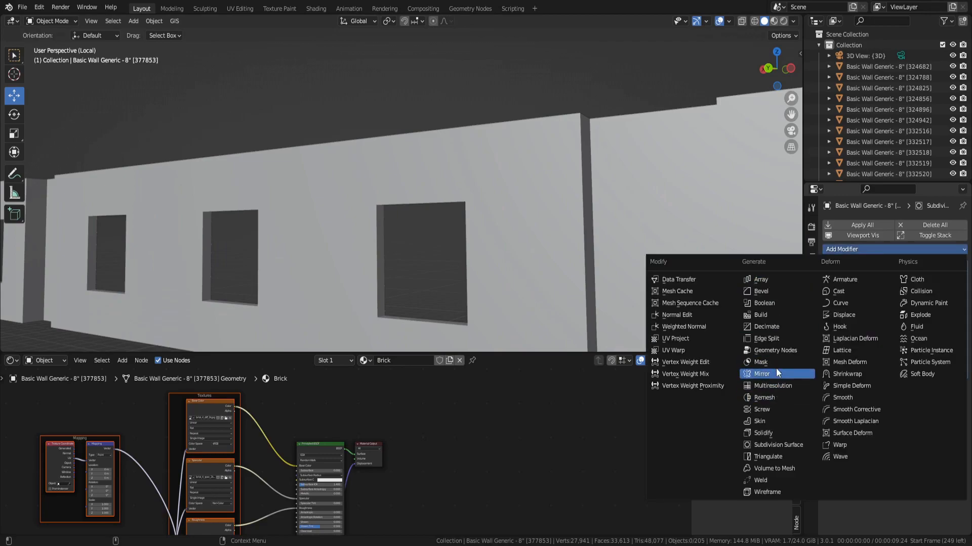
mouse_move(763, 397)
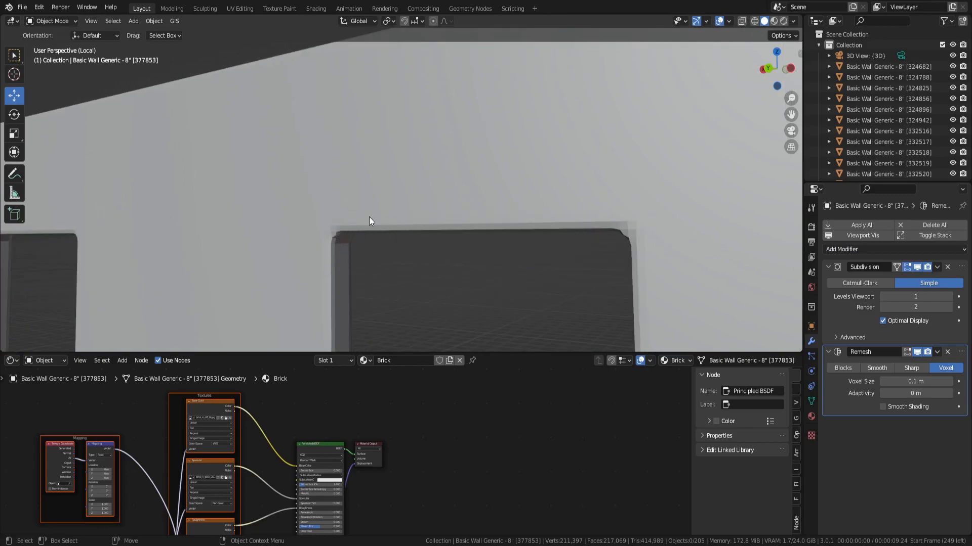
left_click(911, 368)
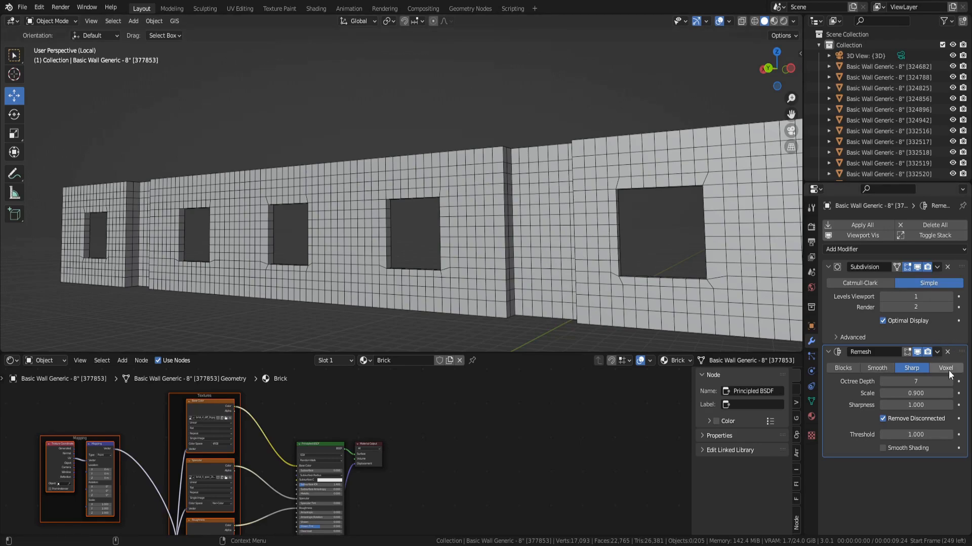
Set the first remesh to Voxel and stack a second Sharp remesh at octree depth 7
left_click(944, 369)
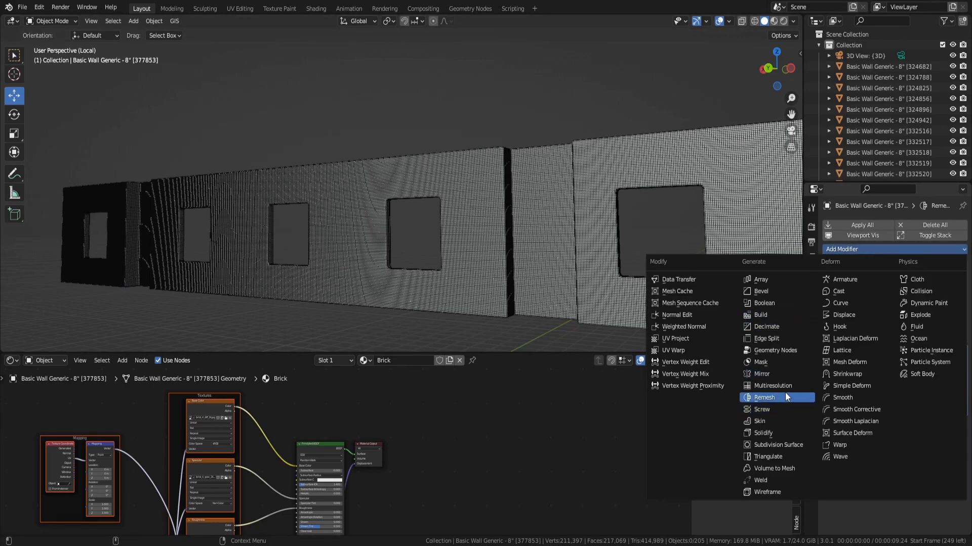
left_click(764, 397)
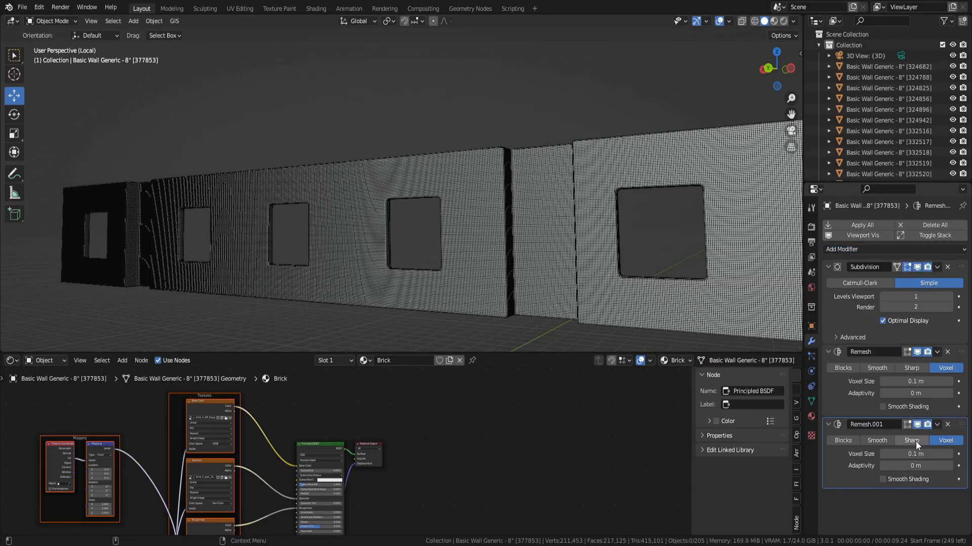
left_click(910, 440)
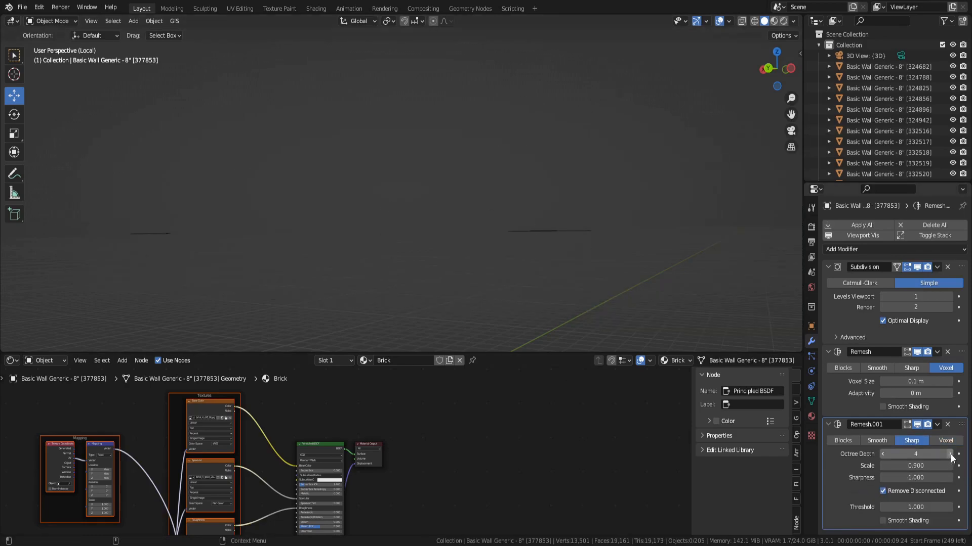
left_click(953, 453)
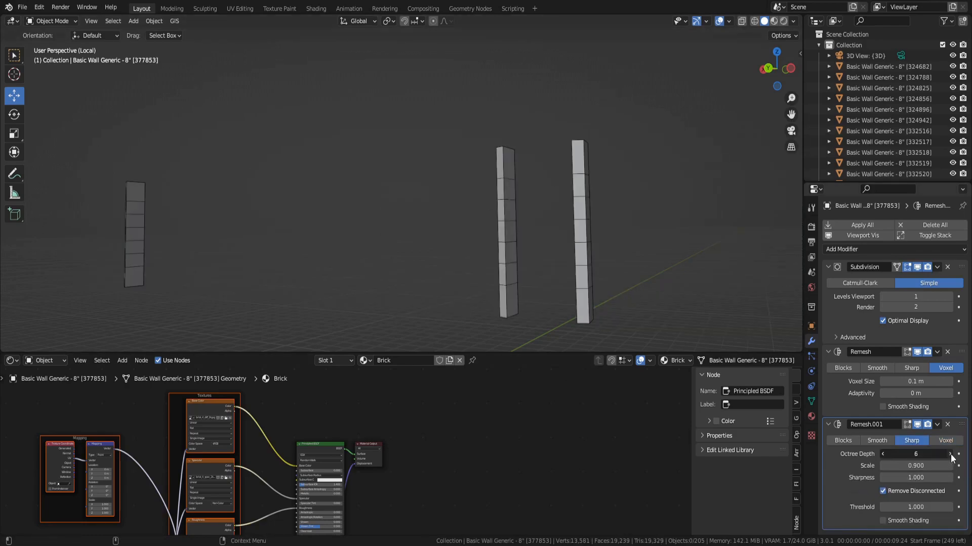
left_click(952, 454)
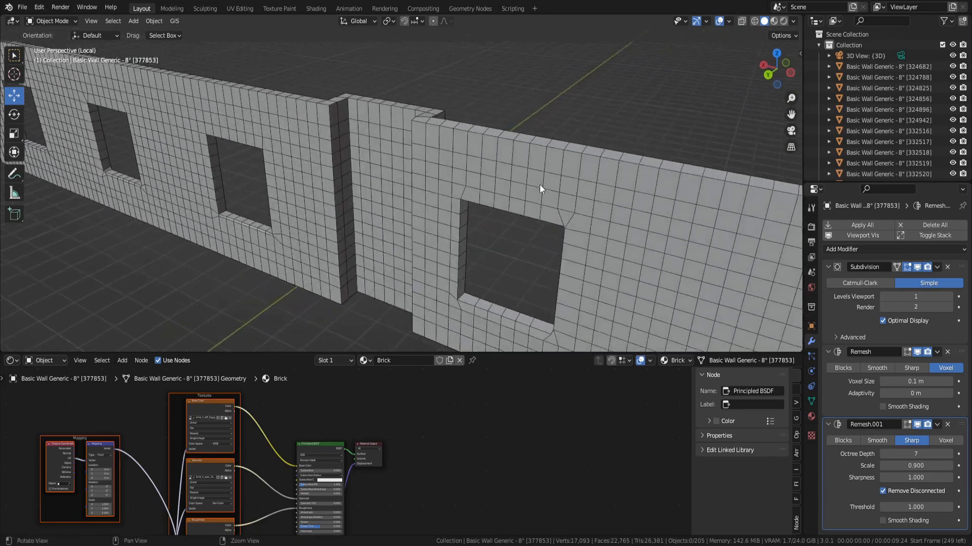
left_click(916, 424)
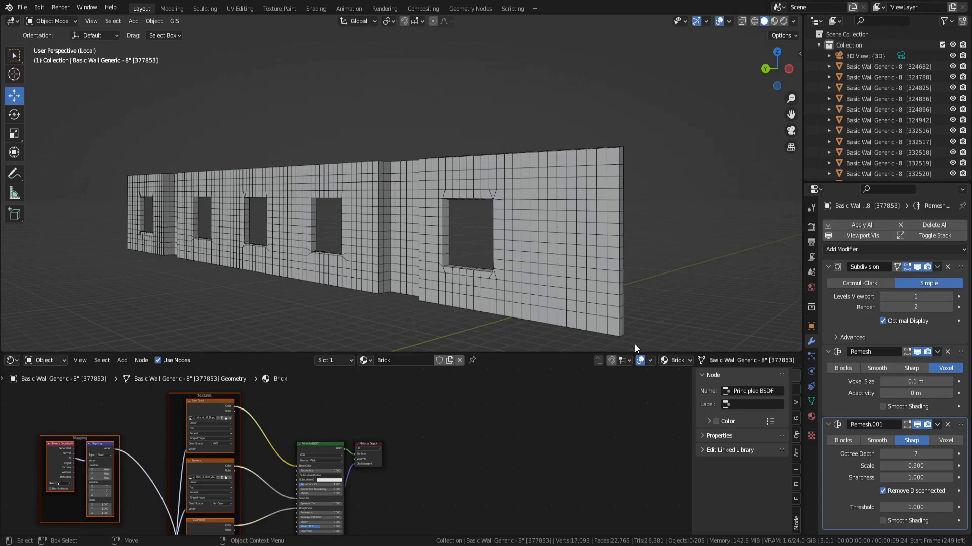
mouse_move(629, 160)
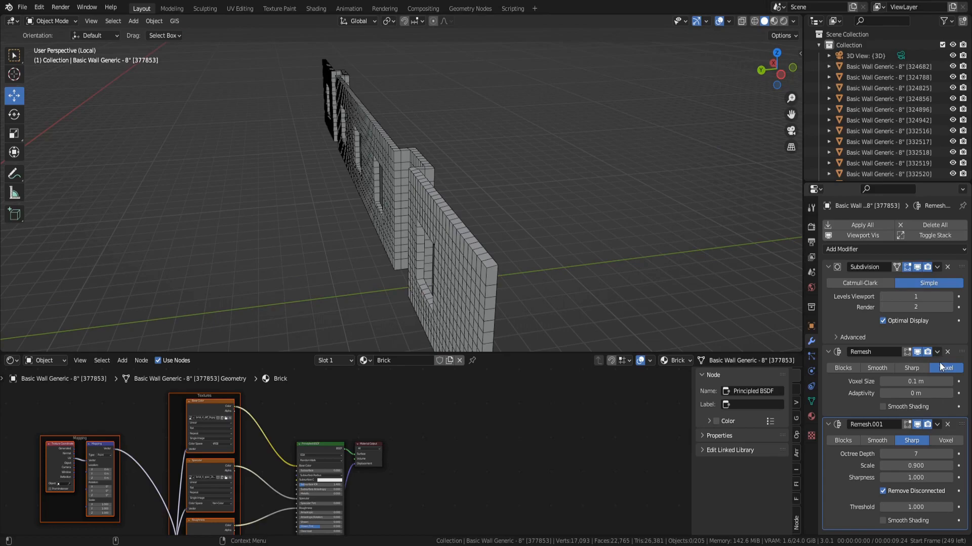
mouse_move(920, 451)
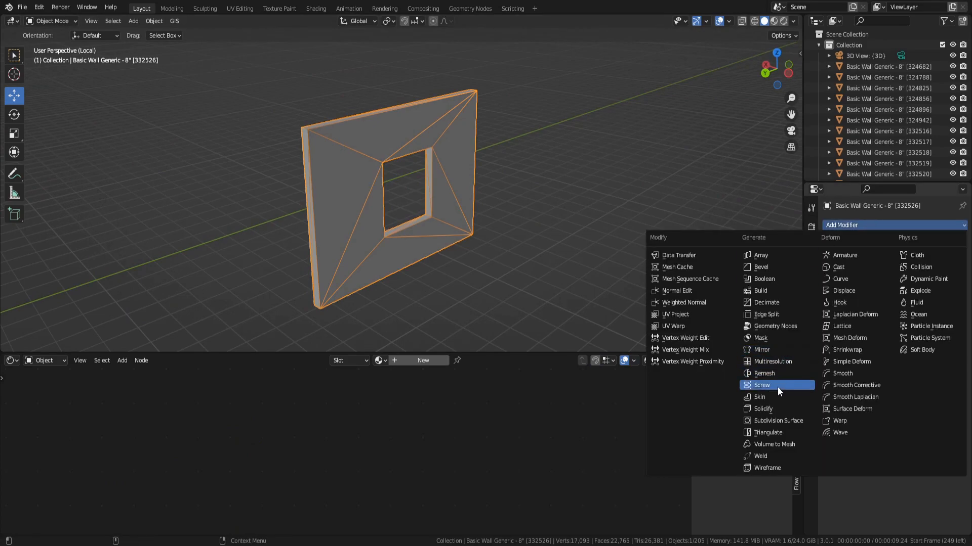
Add a Sharp-mode Remesh modifier to the single-window wall panel
left_click(764, 374)
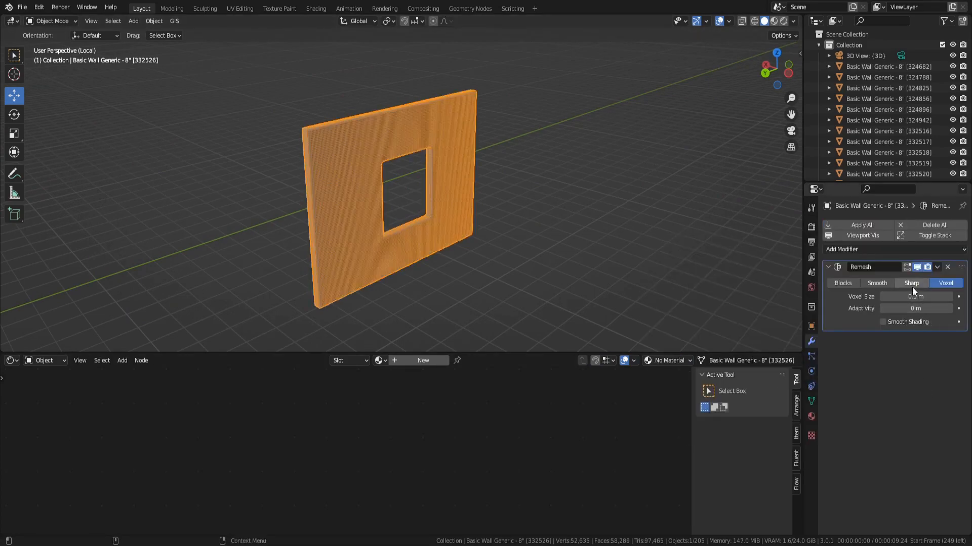
left_click(911, 284)
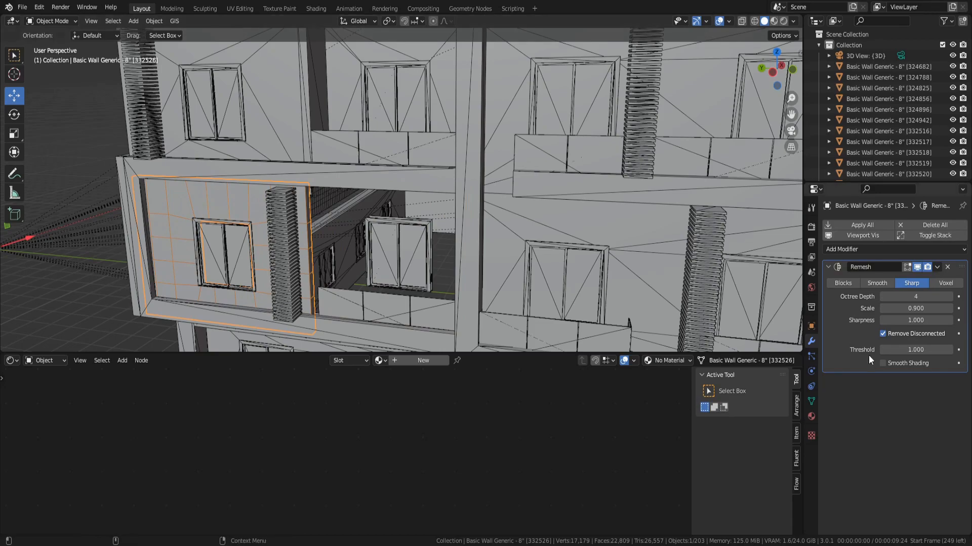
Raise the panel remesh octree depth to 5, join neighbouring panels and raise depth again
left_click(953, 296)
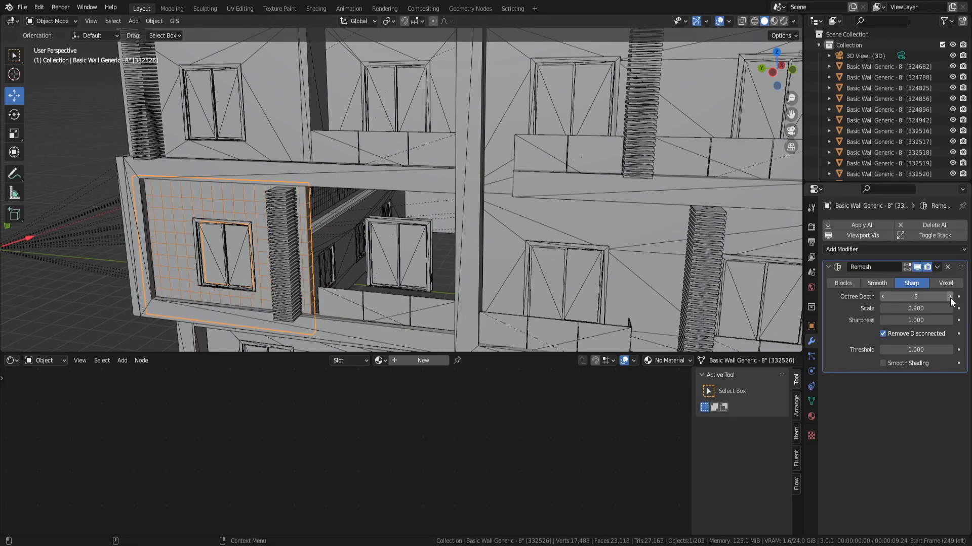
left_click(948, 296)
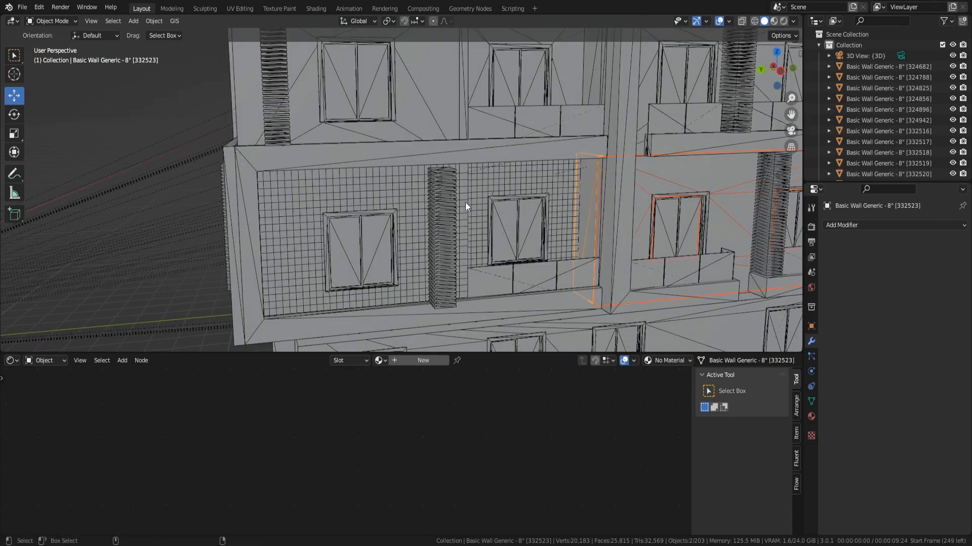
left_click(841, 225)
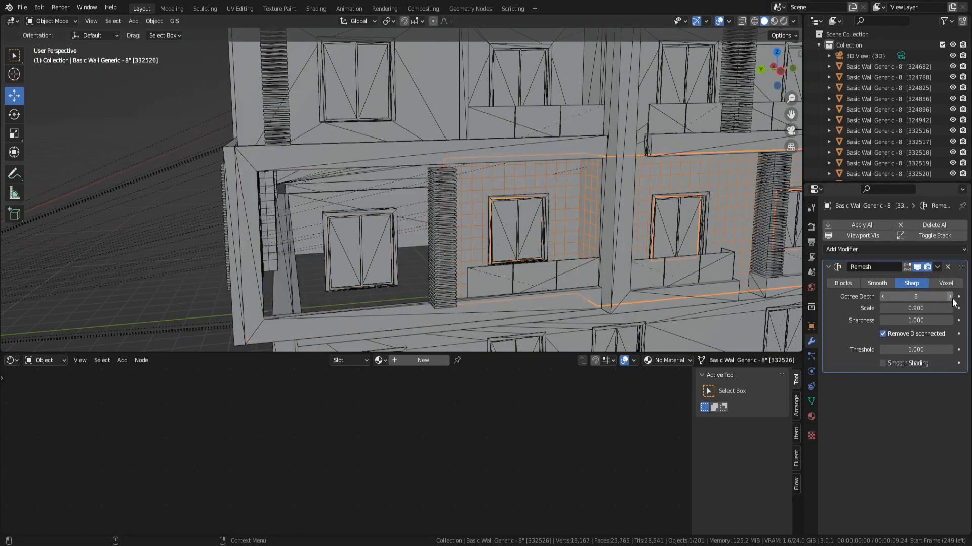
left_click(948, 296)
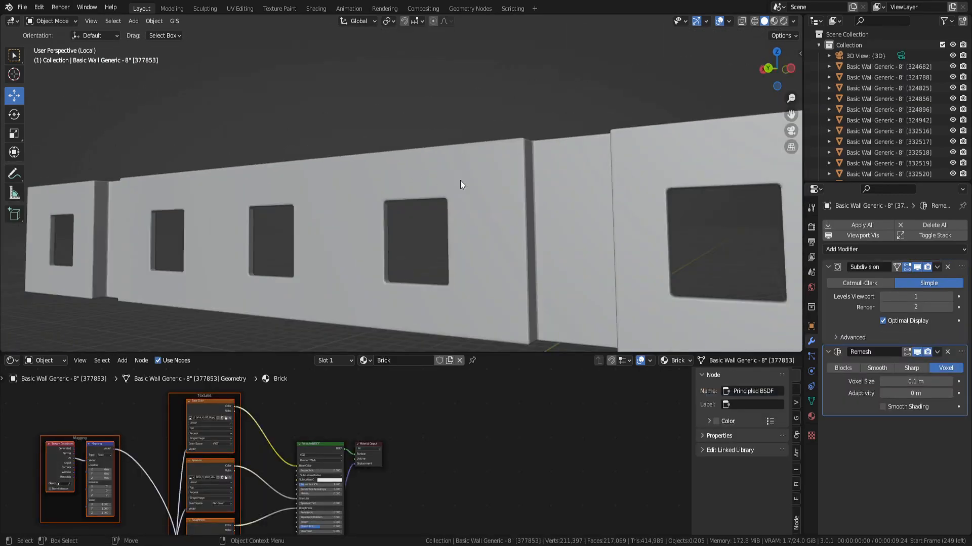
mouse_move(484, 236)
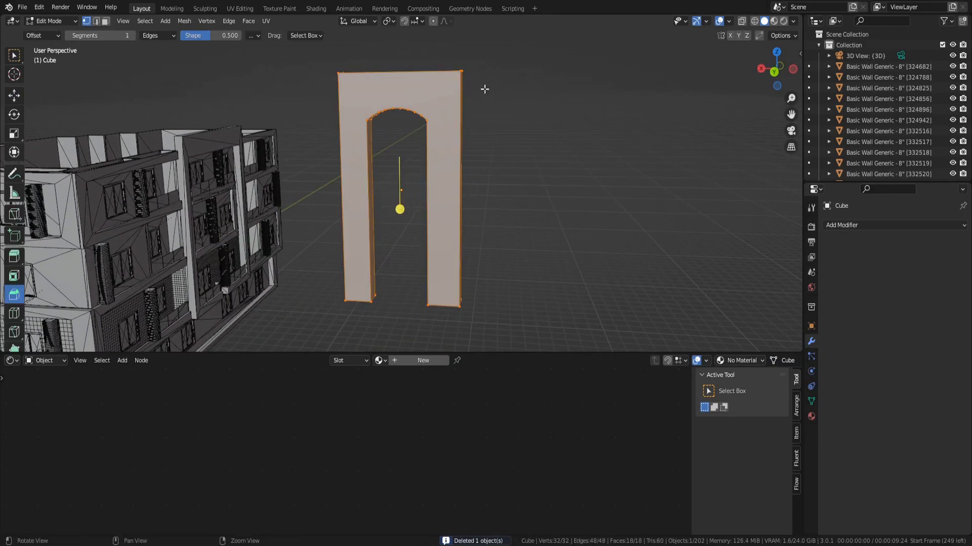
Exit Edit Mode and give the arch a Sharp remesh raised two octree levels
key("Tab")
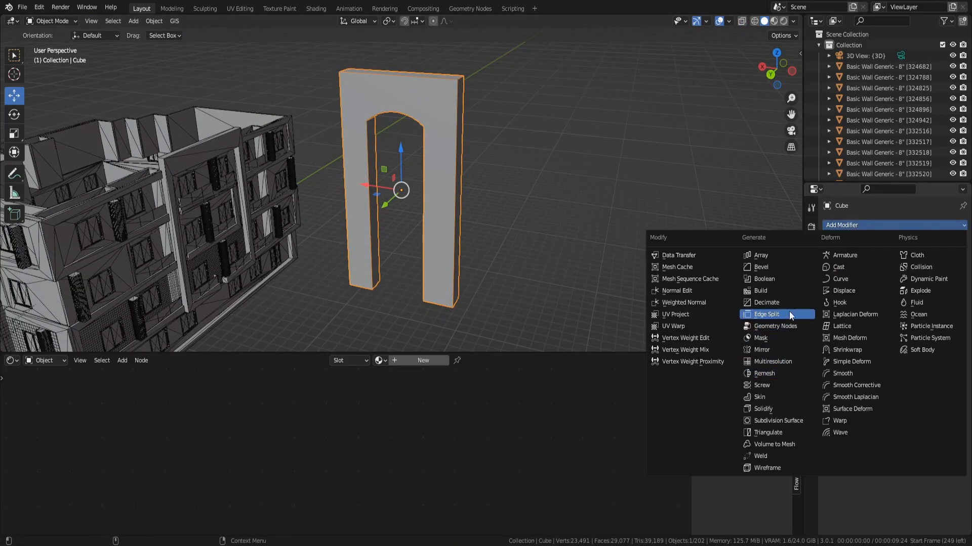
left_click(763, 373)
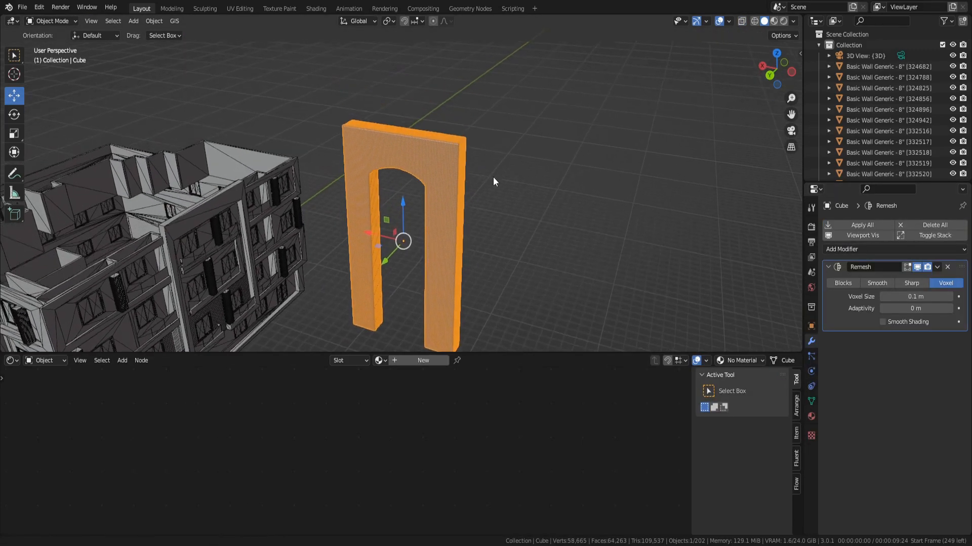
left_click(911, 284)
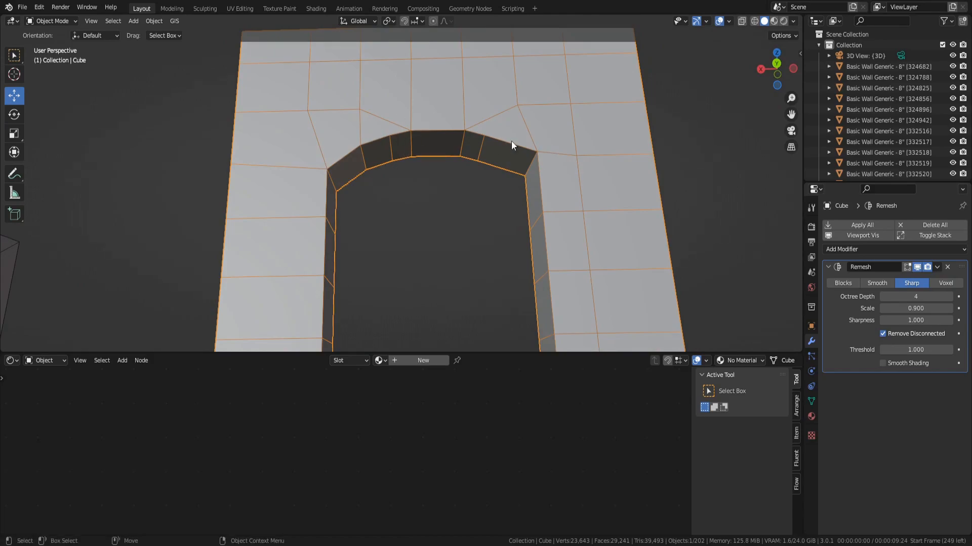
left_click(950, 297)
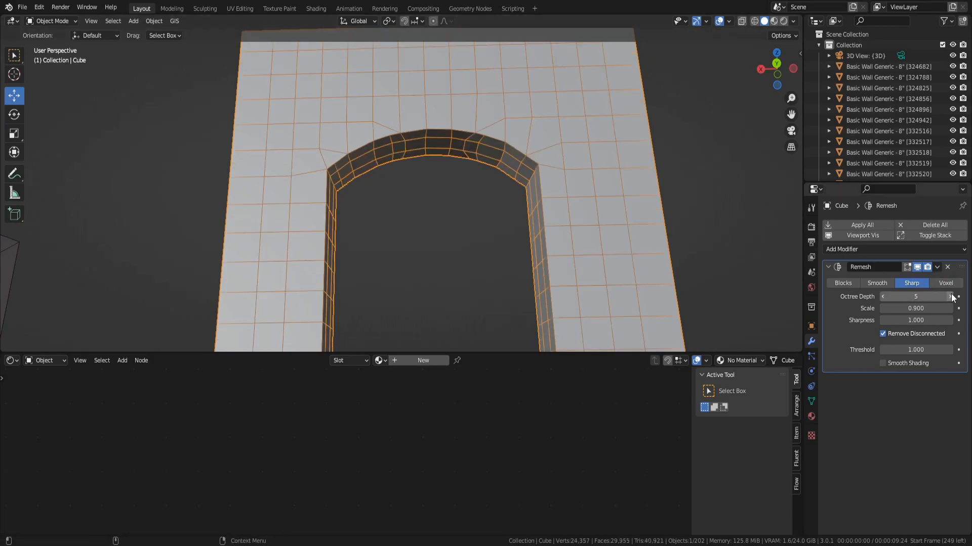
left_click(954, 296)
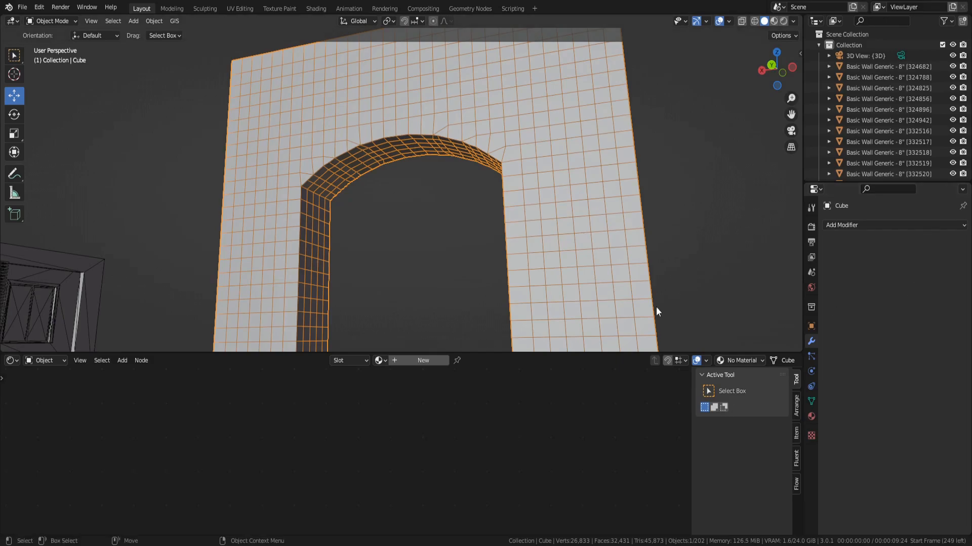
mouse_move(370, 139)
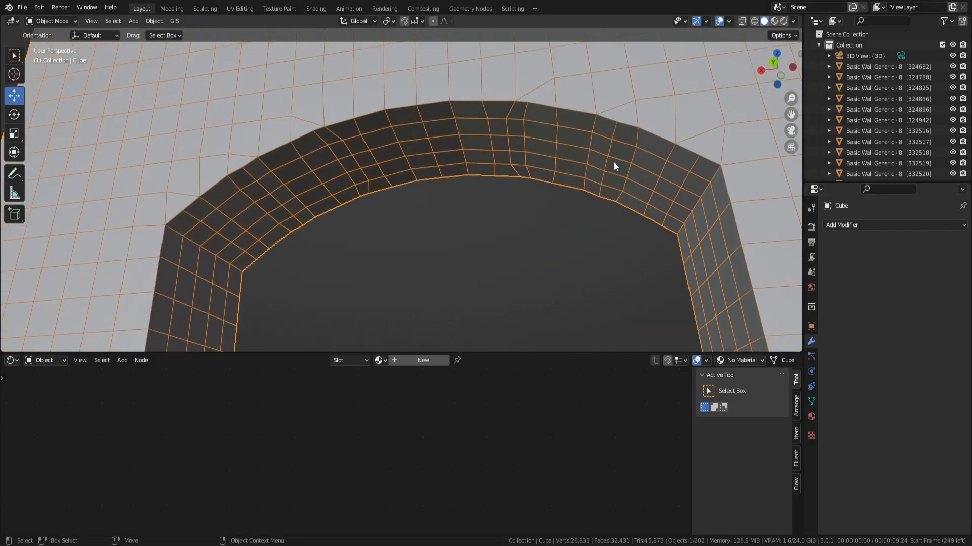
Turn off Lock Object Modes in the Edit menu so the wall mesh can be edited
left_click(38, 7)
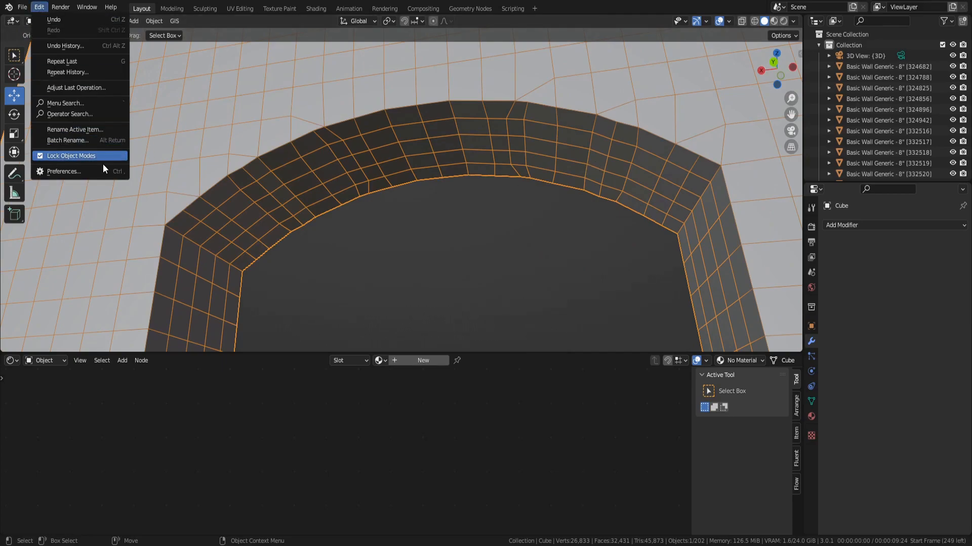
left_click(64, 171)
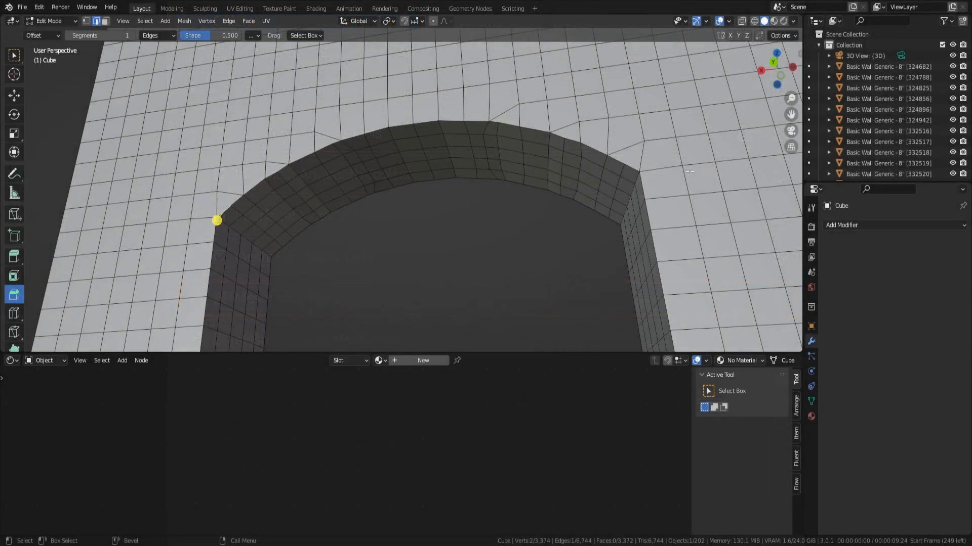
Select the arch's edge loops, even them out with LoopTools Space, and return to Object Mode
left_click(405, 165)
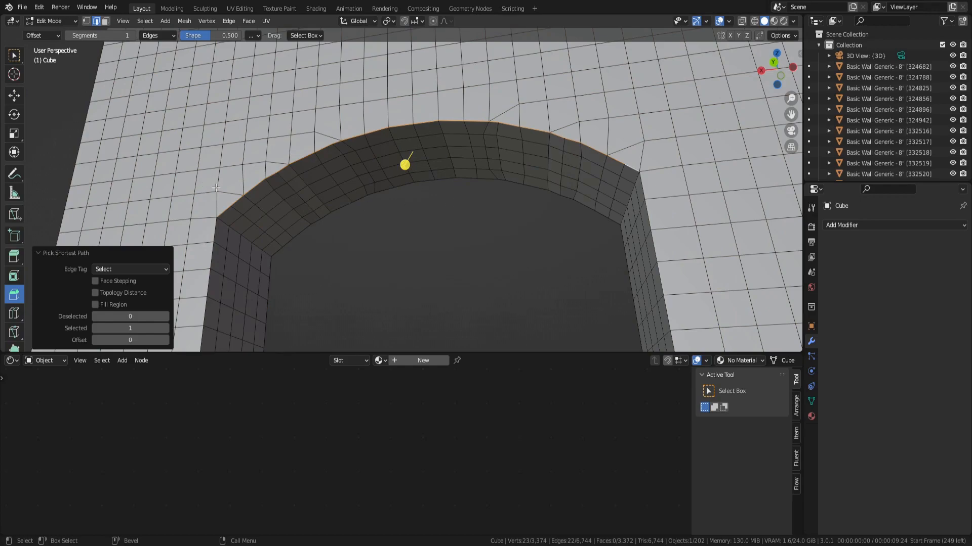
mouse_move(563, 129)
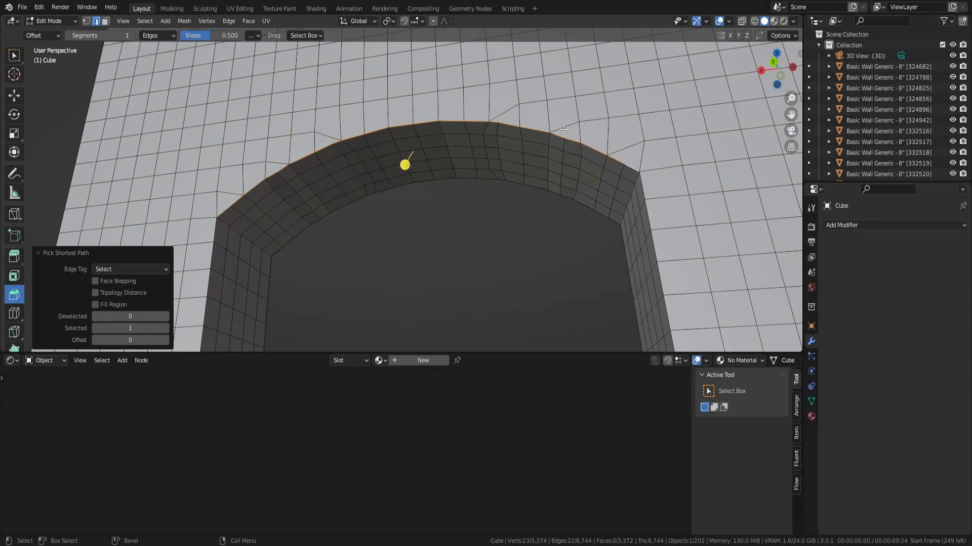
mouse_move(245, 215)
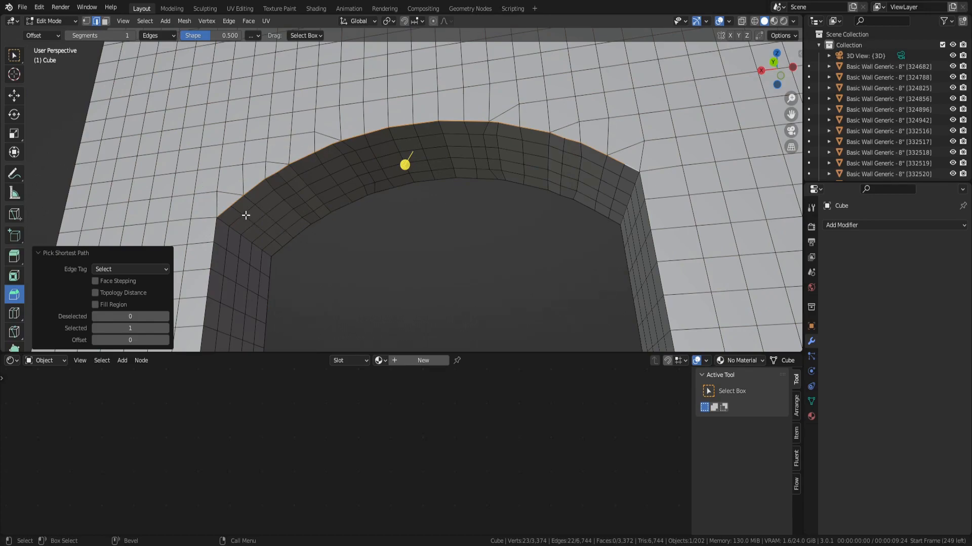
left_click(630, 180)
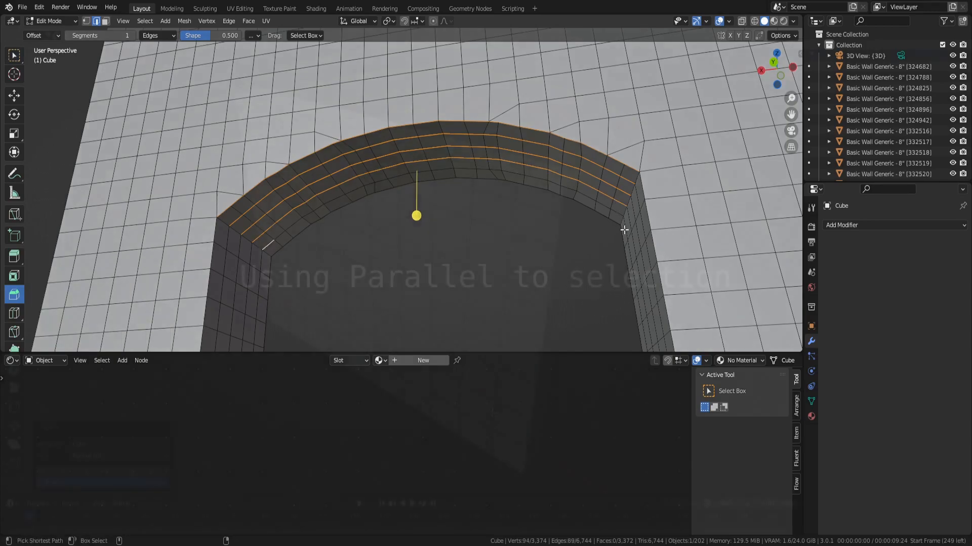
right_click(625, 230)
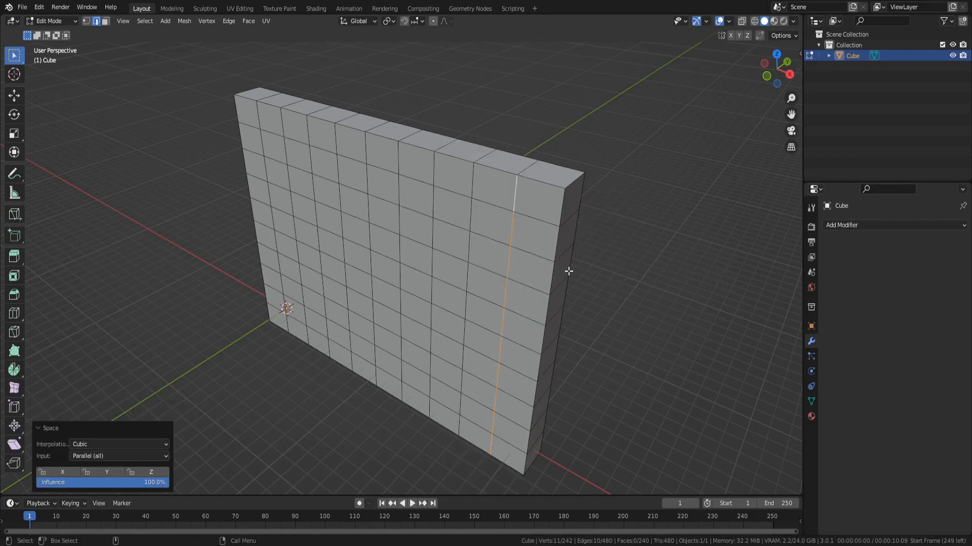
left_click(478, 431)
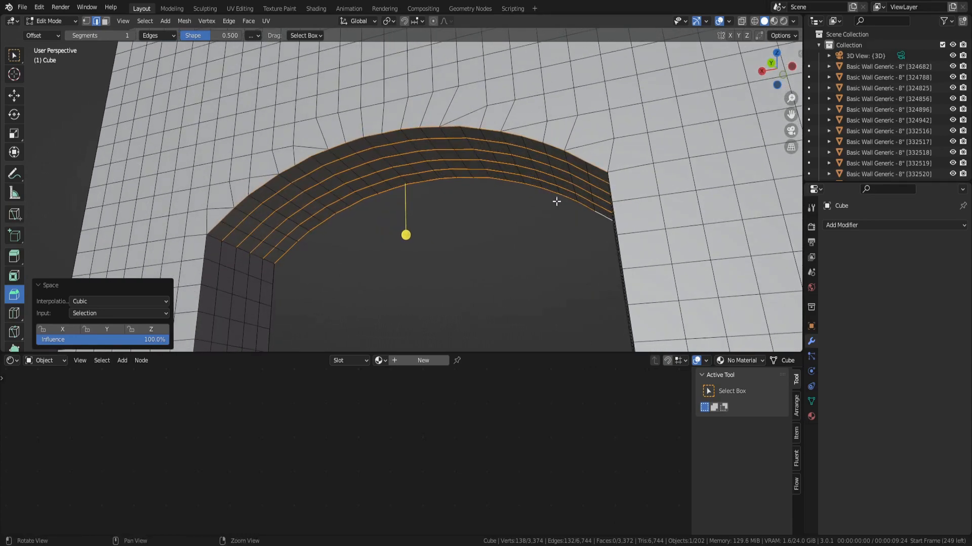
key("Tab")
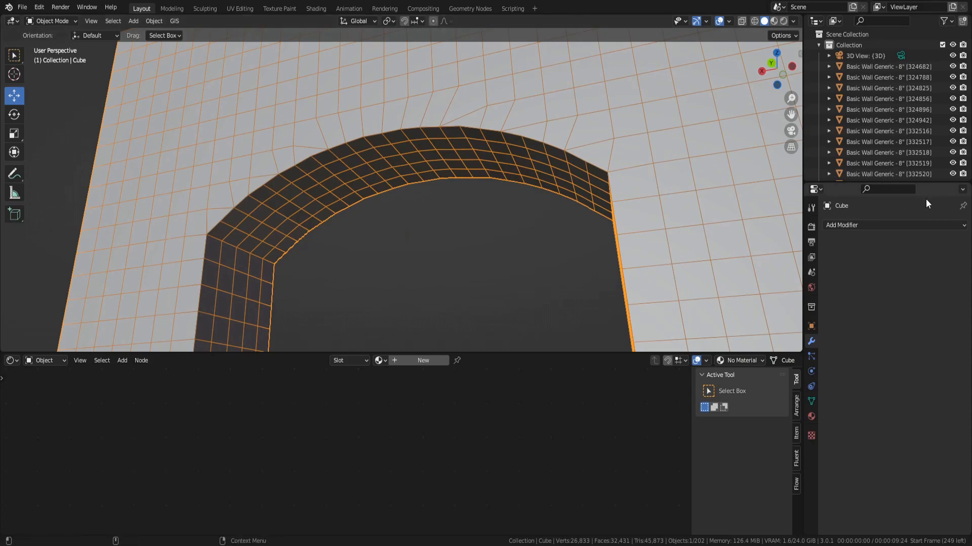
Add a Catmull-Clark Subdivision Surface modifier with Levels Viewport 3 to smooth the arch wall
left_click(841, 225)
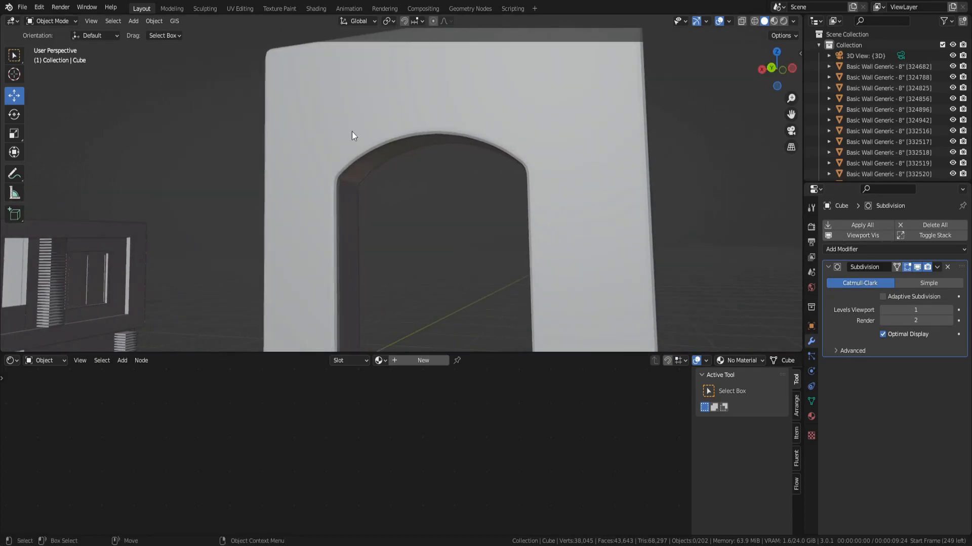
left_click(951, 309)
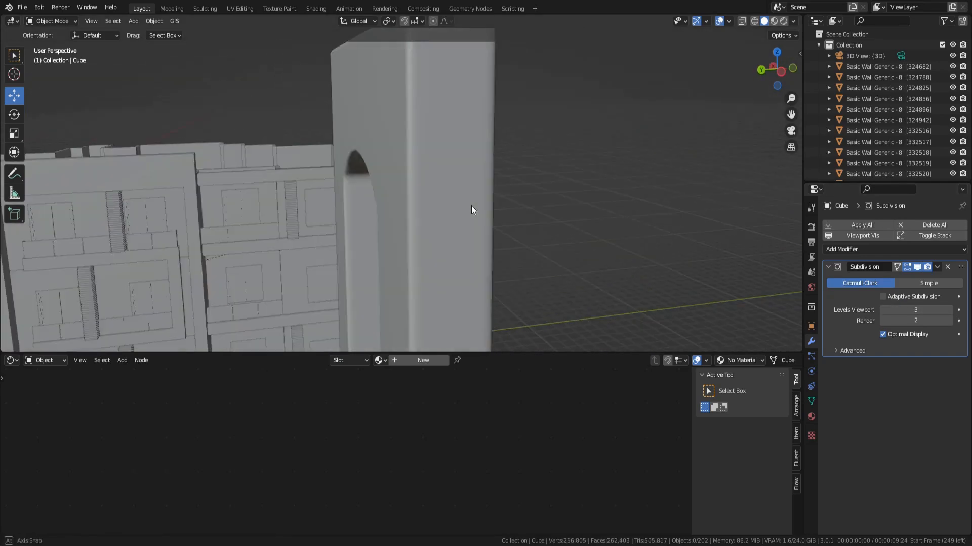
key("Tab")
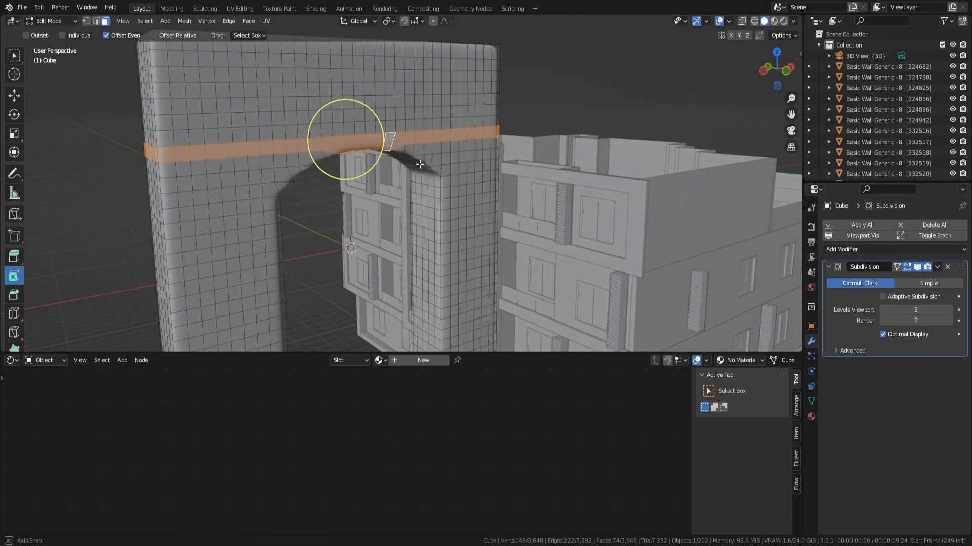
left_click_drag(371, 155, 372, 173)
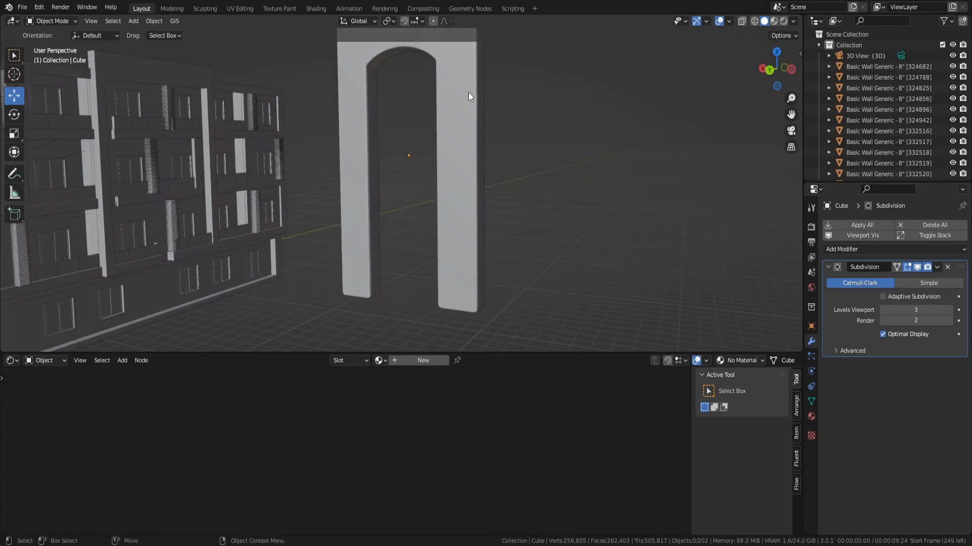
mouse_move(432, 195)
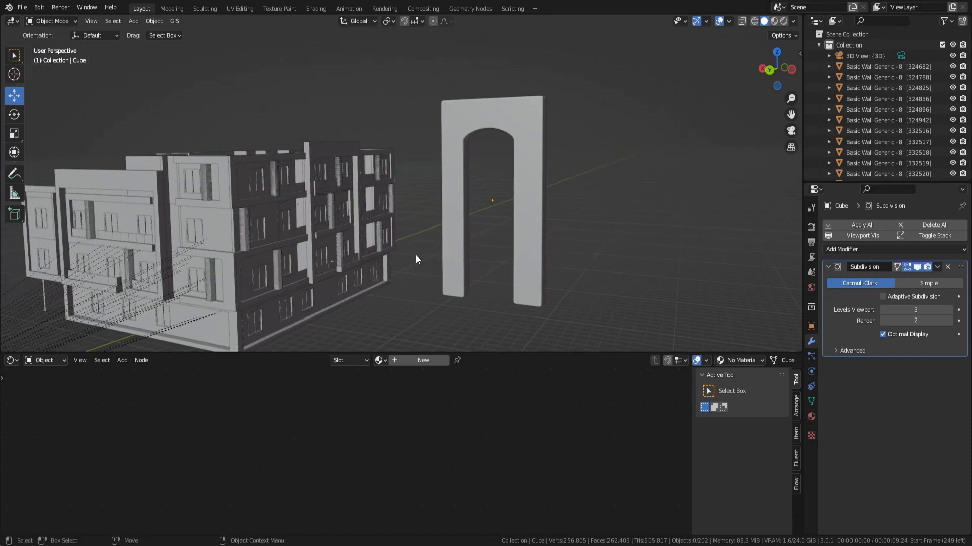
mouse_move(511, 110)
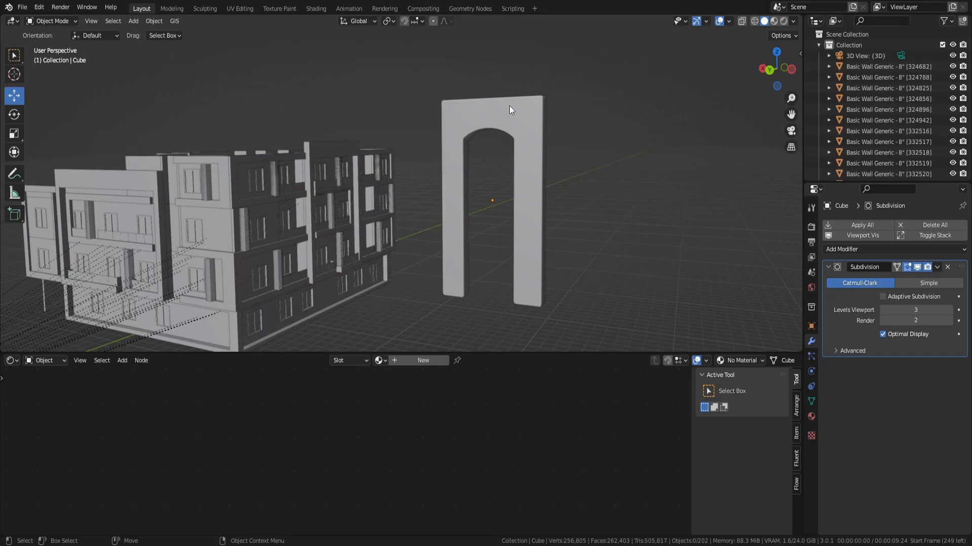
mouse_move(514, 278)
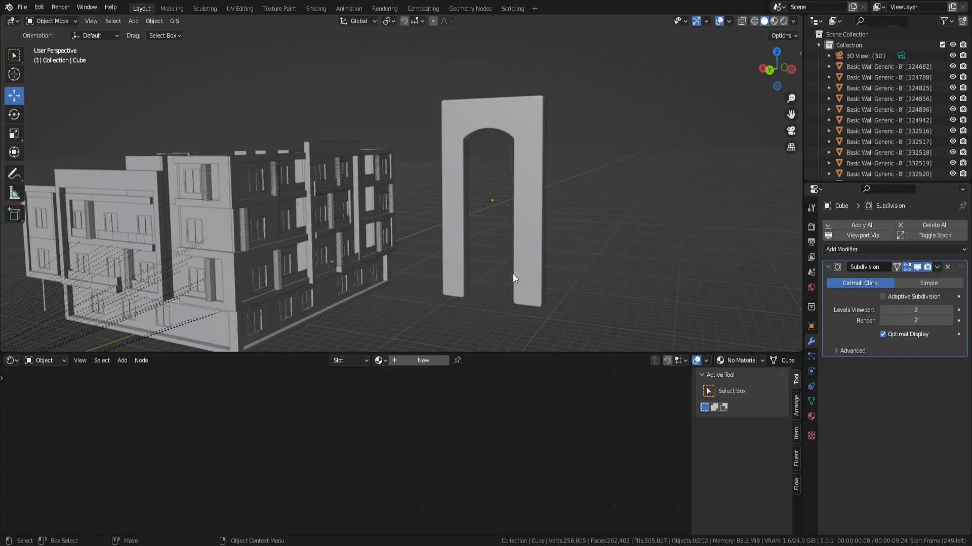